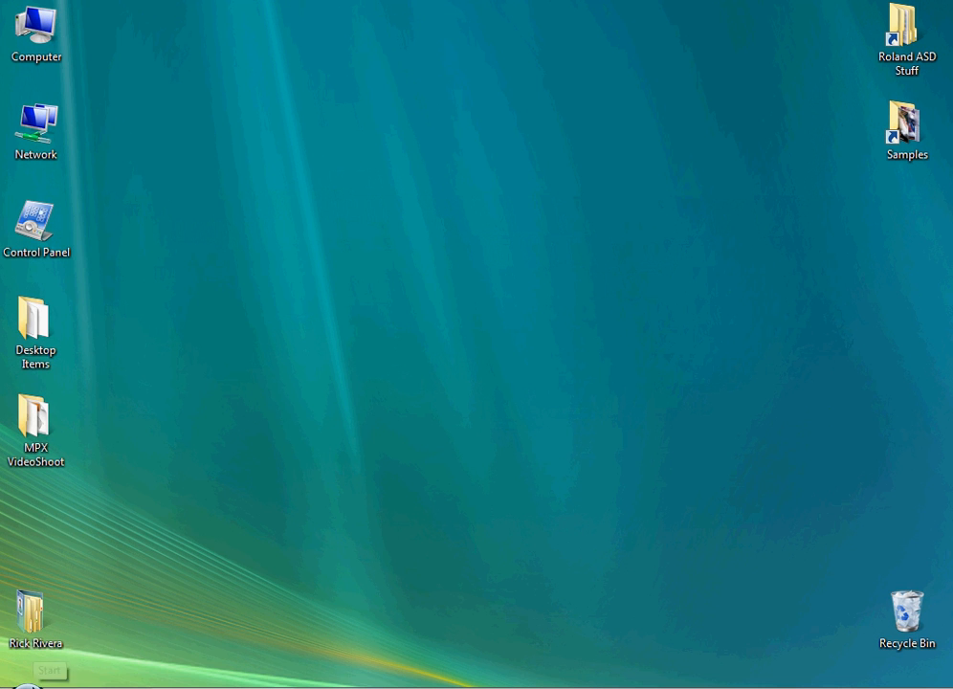
Launch METAZAStudio from the Windows Start menu program list
left_click(29, 671)
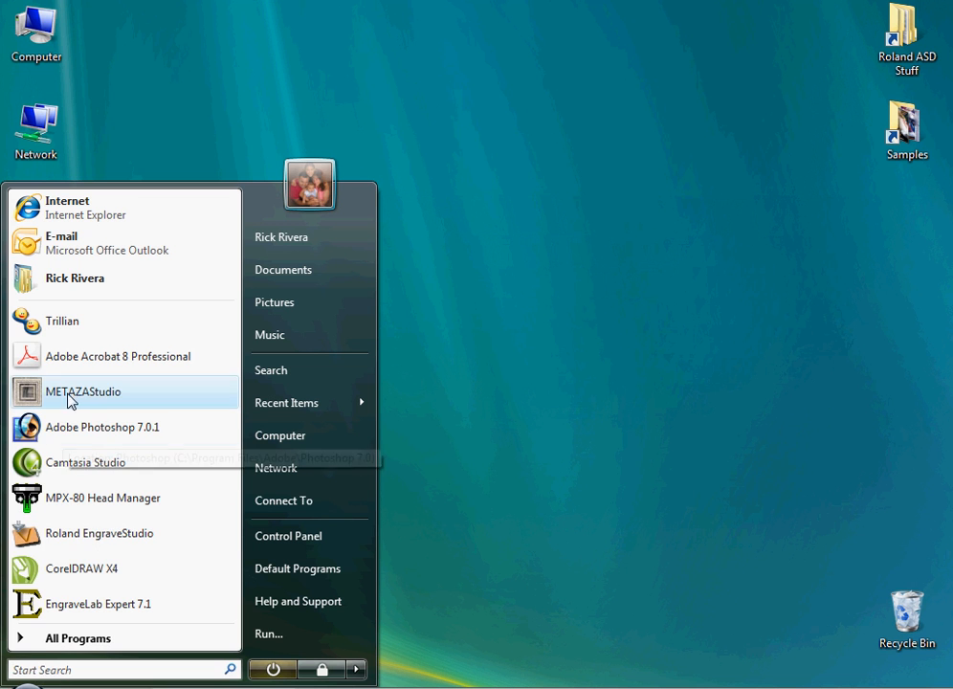
left_click(83, 392)
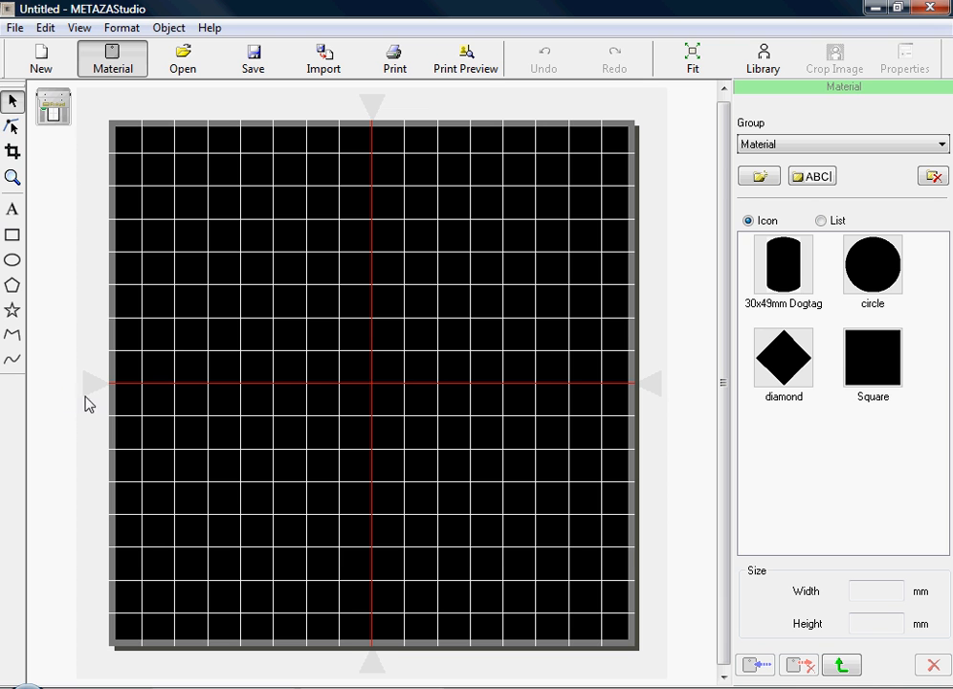
mouse_move(163, 145)
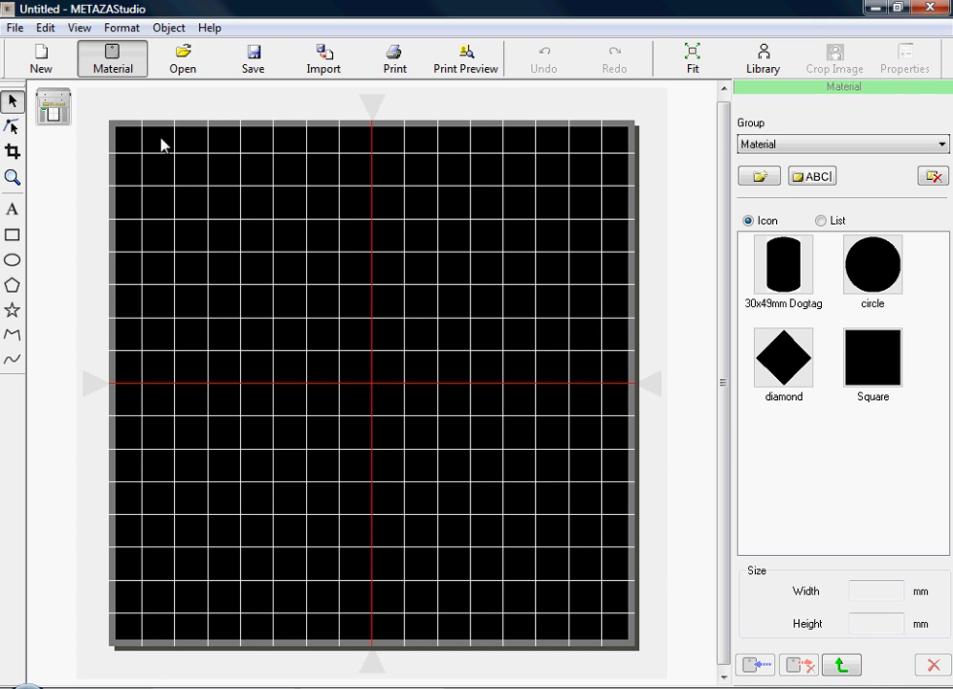
Reach the Roland MPX-80 printer properties from File > Set up the printer
left_click(14, 27)
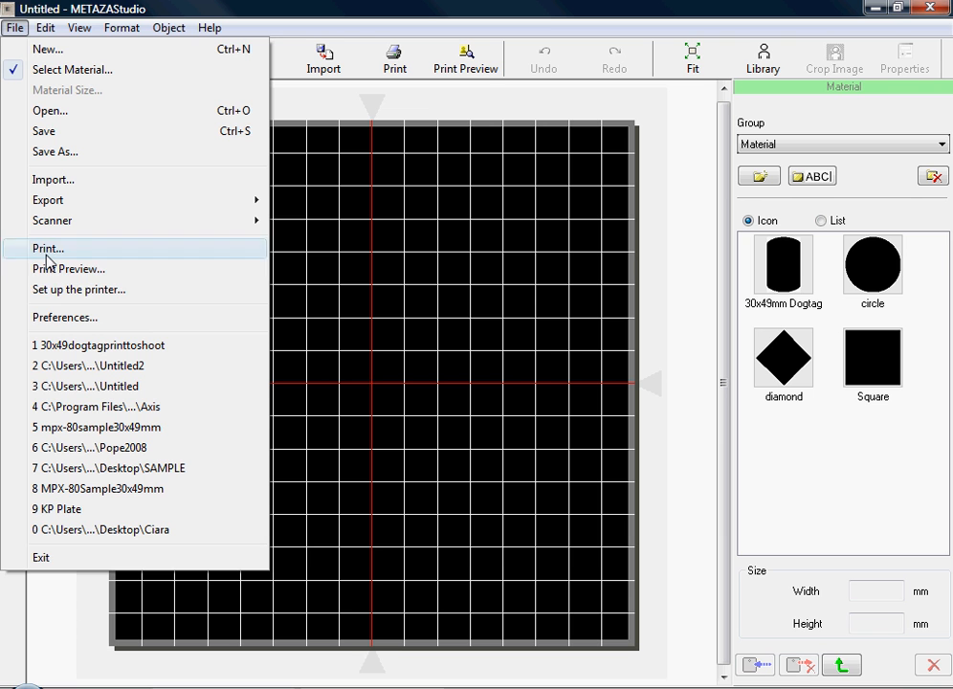
mouse_move(78, 289)
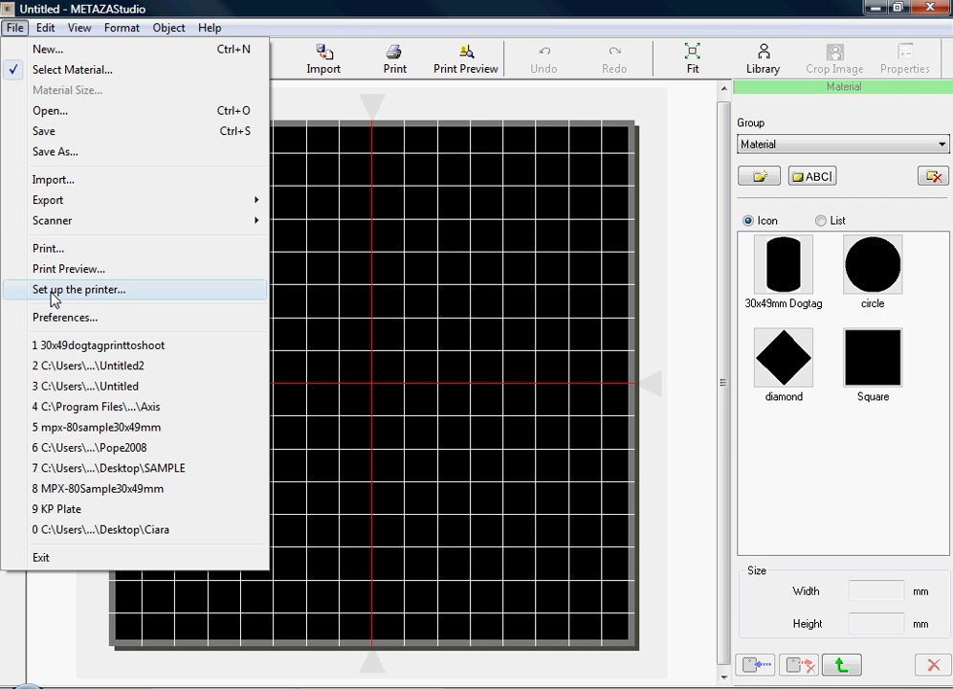
left_click(80, 289)
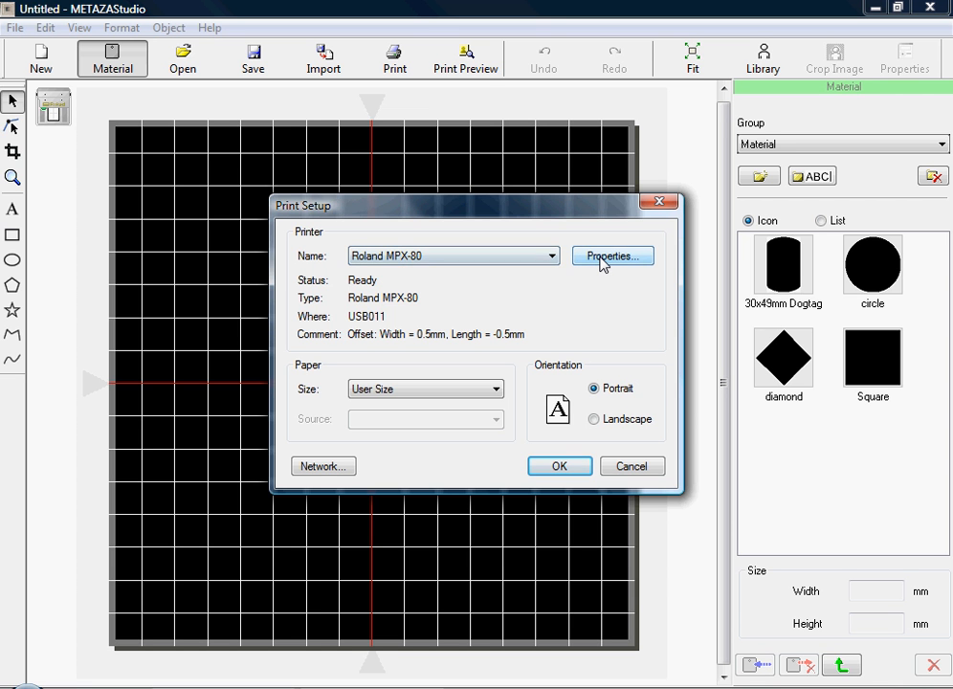
left_click(612, 255)
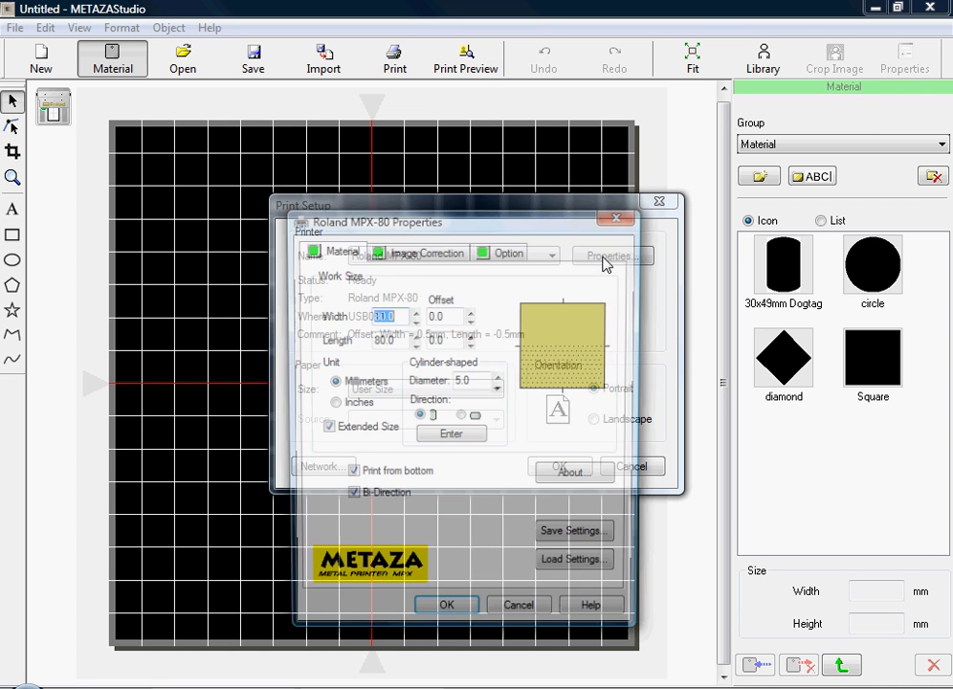
Set the work size to width 80, length 70 mm on an 11 mm diameter cylinder and confirm
left_click(610, 256)
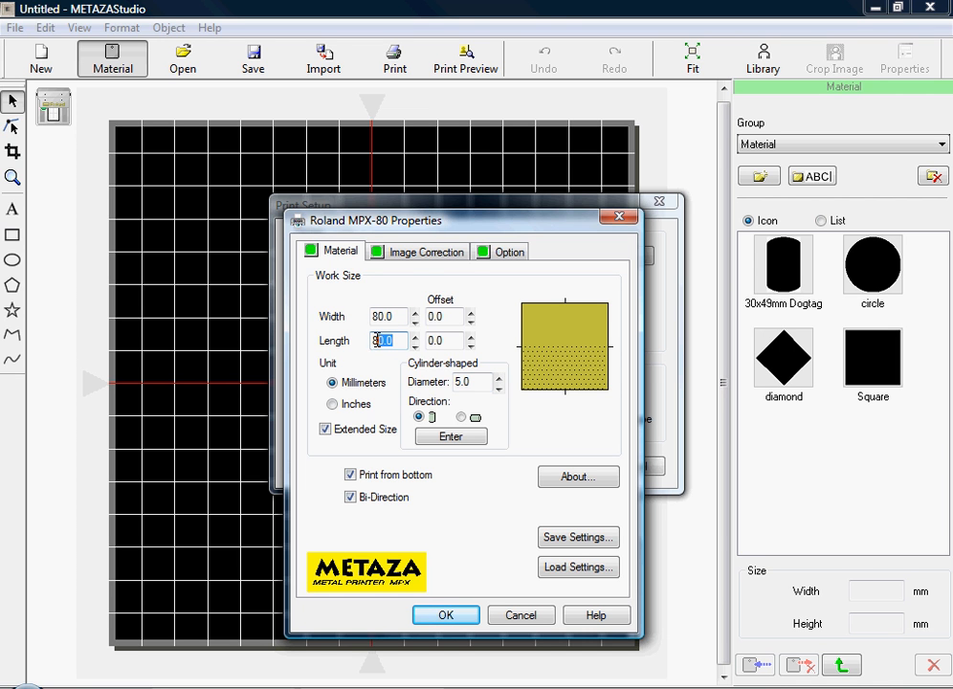
type("80.0")
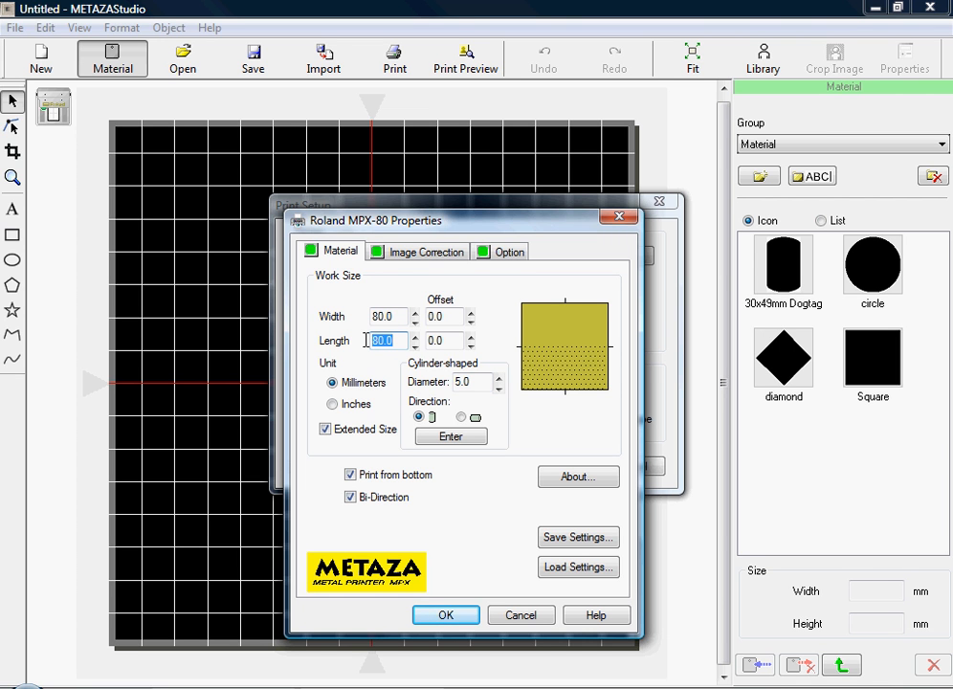
type("70")
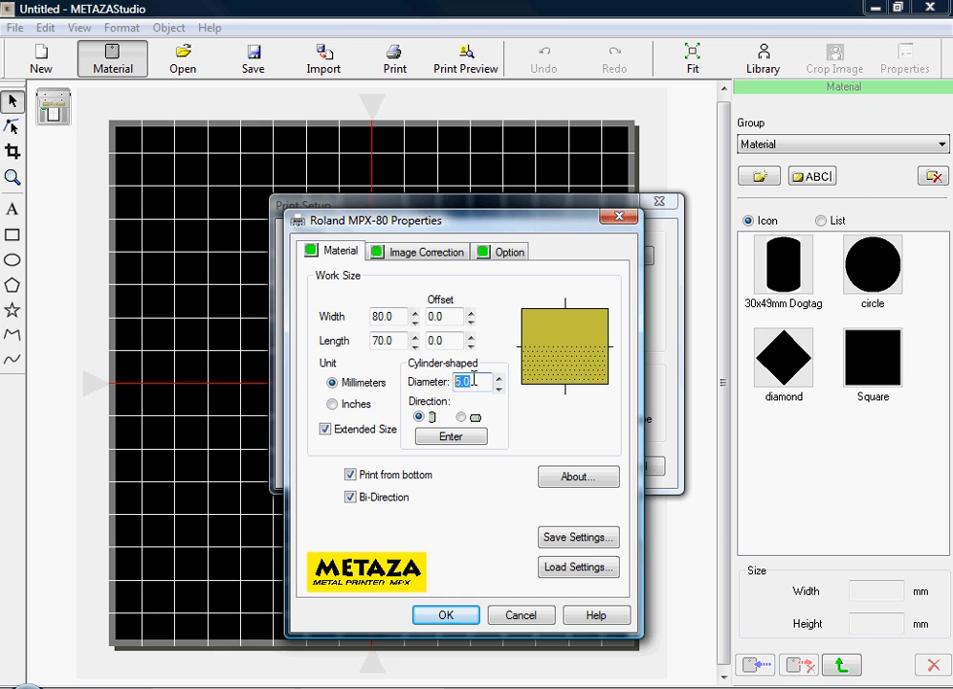
type("11")
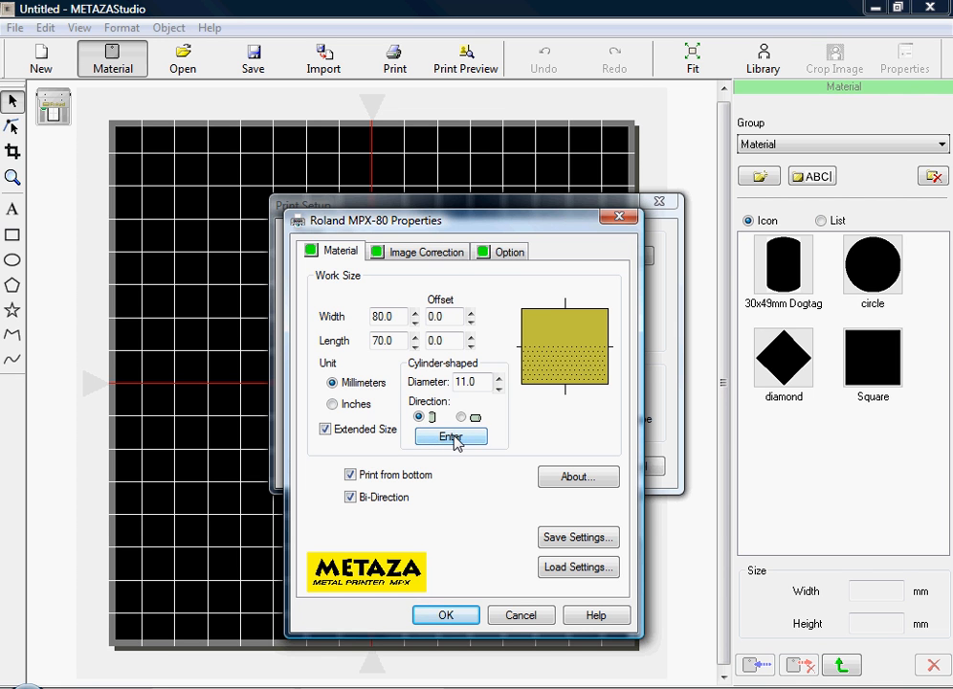
left_click(449, 436)
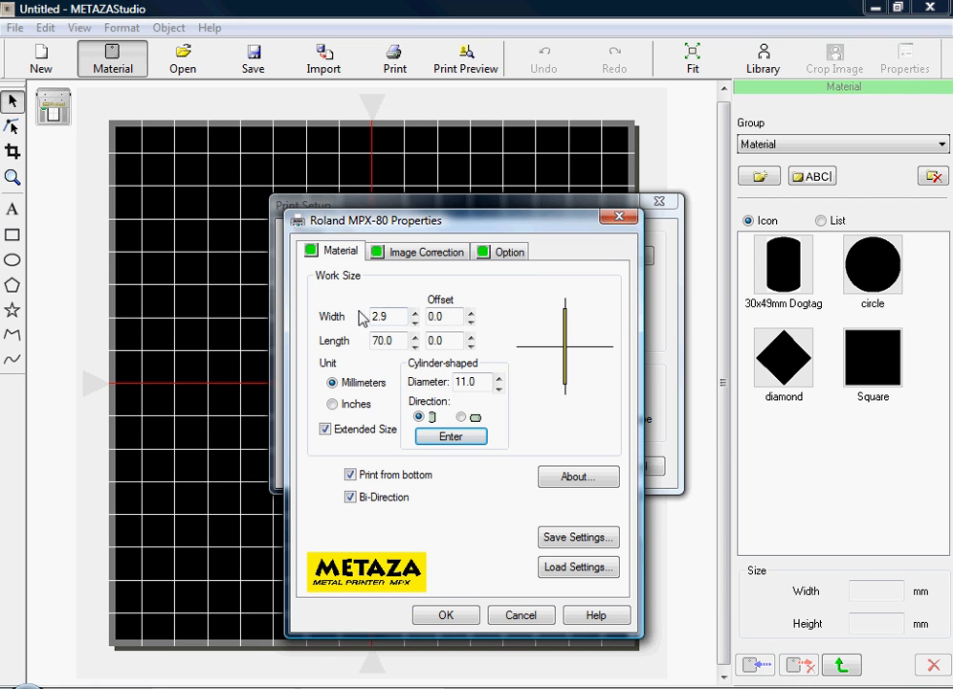
mouse_move(391, 333)
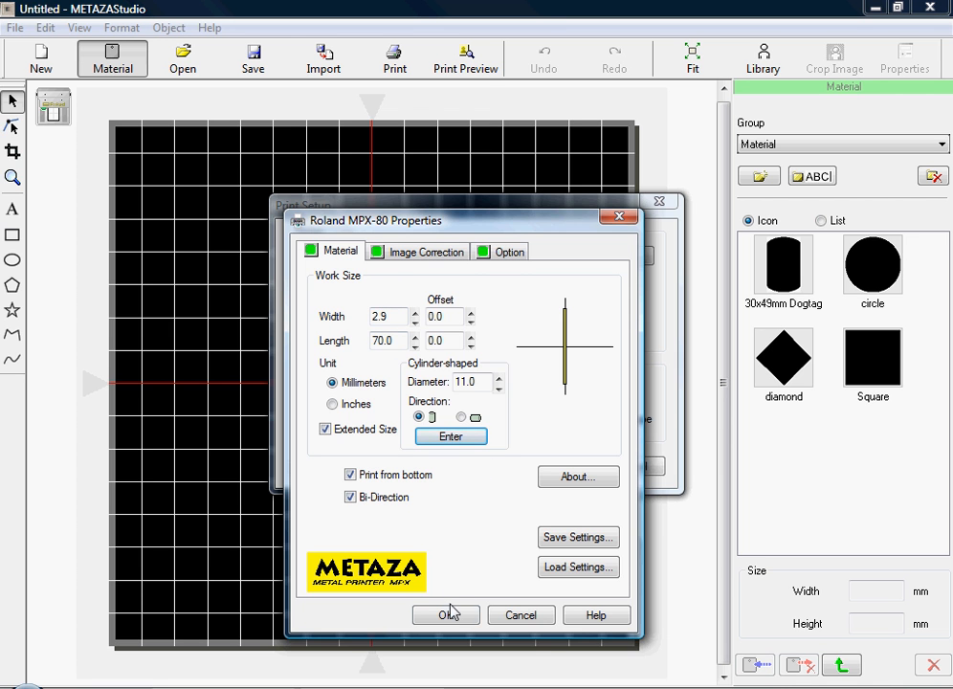
left_click(445, 615)
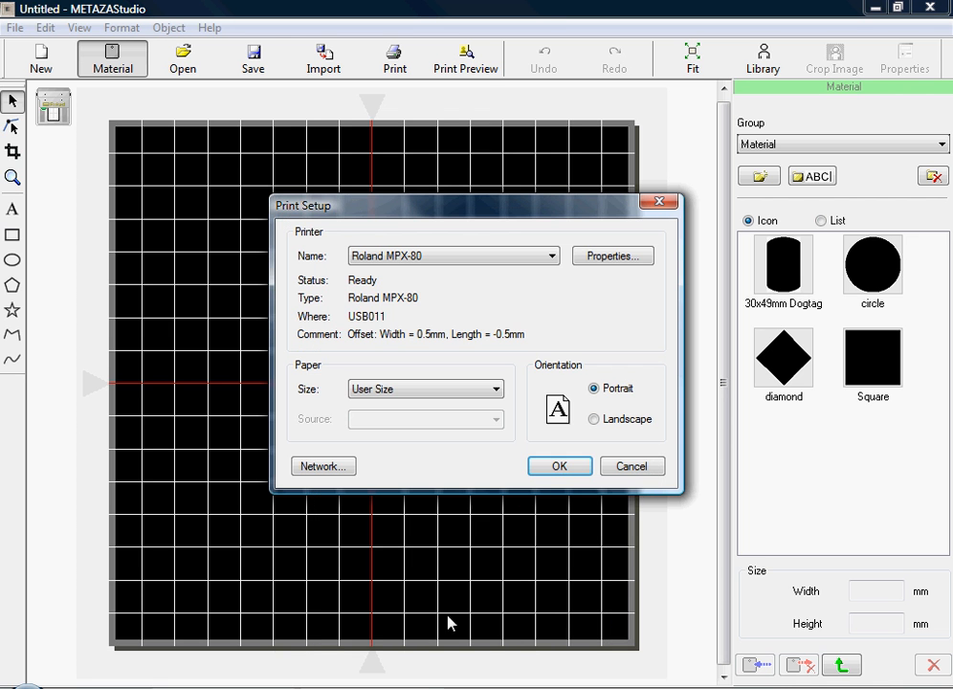
mouse_move(560, 466)
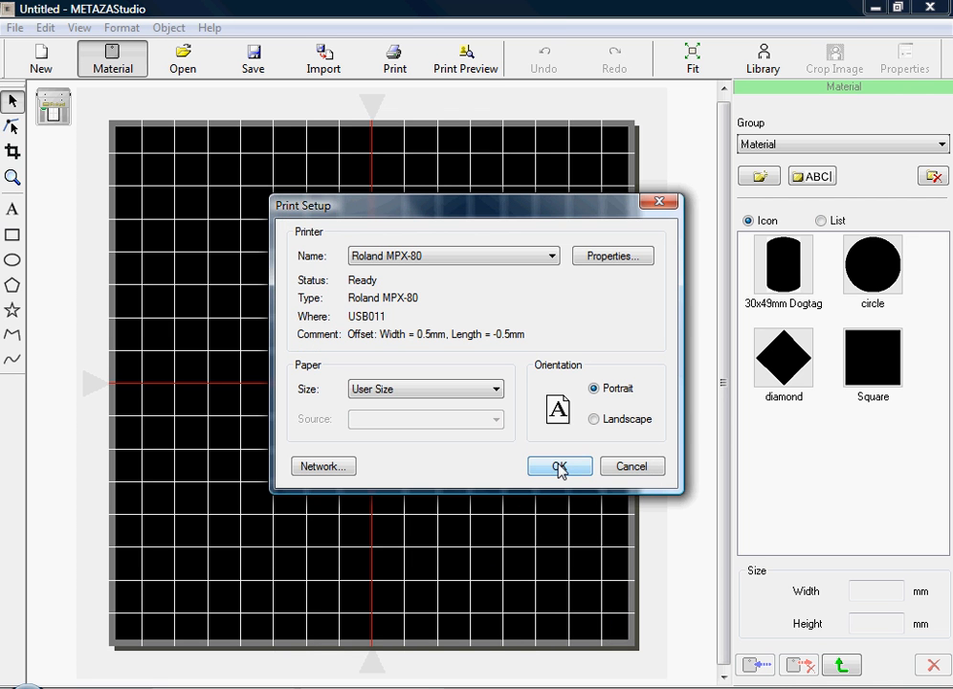
Confirm Print Setup and set the Preferences margin from edge to 0 mm
left_click(557, 466)
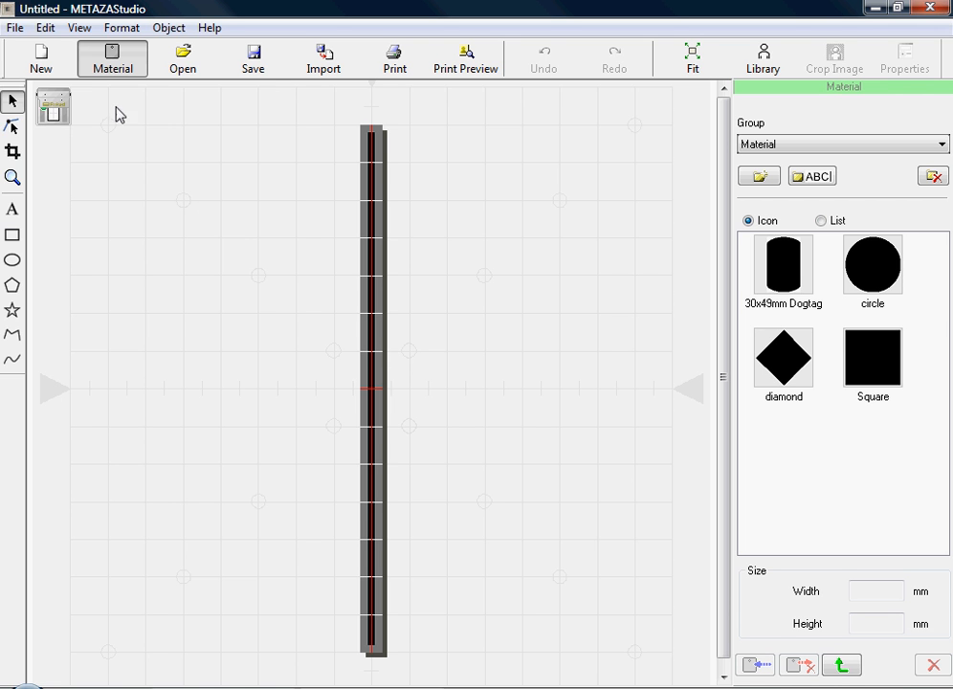
left_click(15, 27)
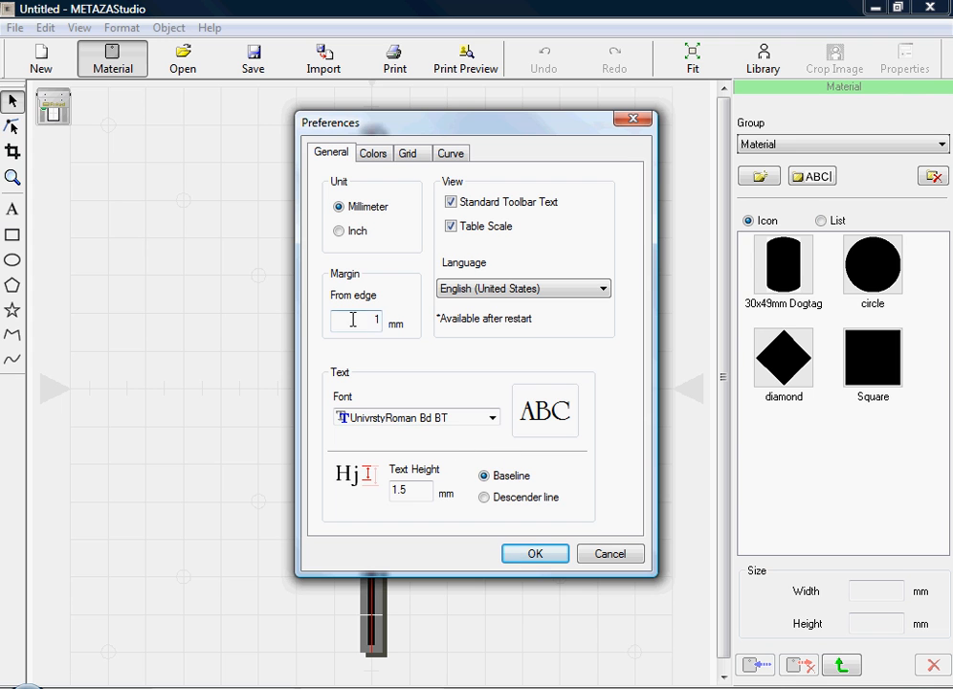
type("0")
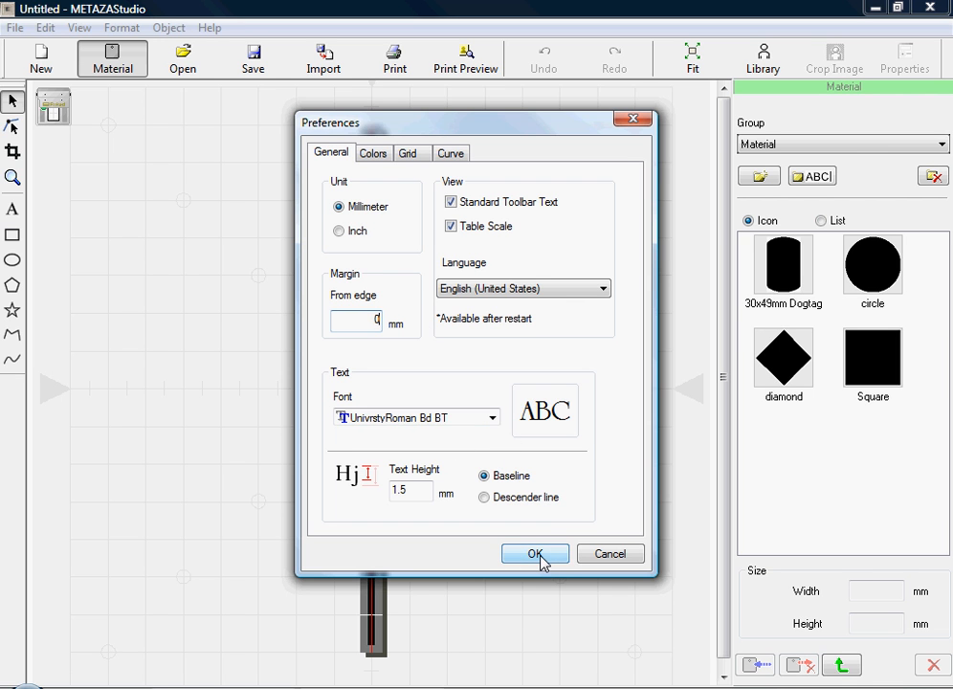
left_click(535, 553)
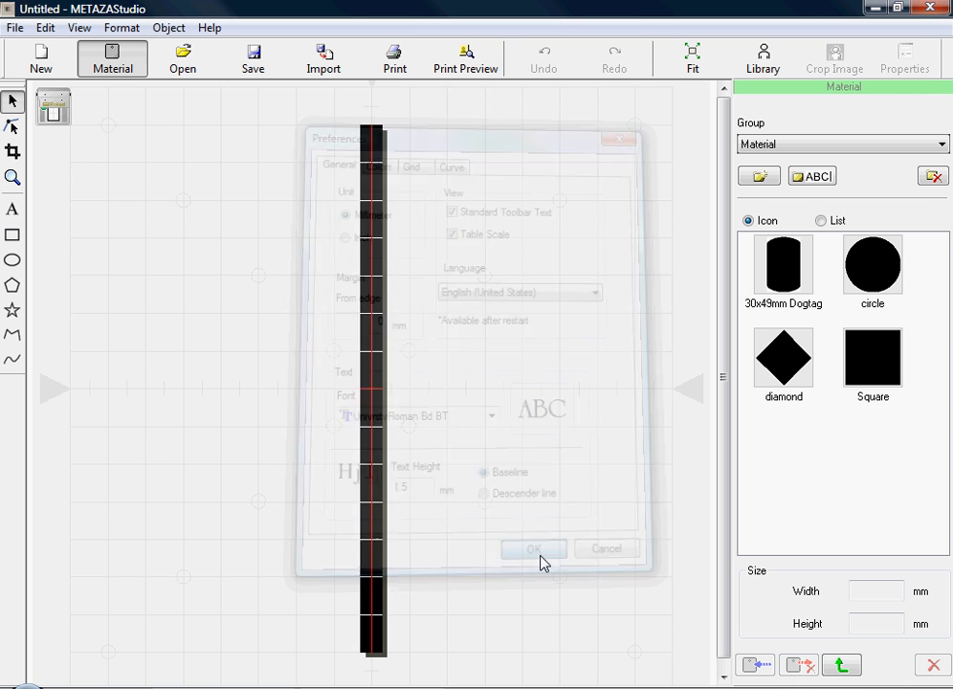
left_click(533, 548)
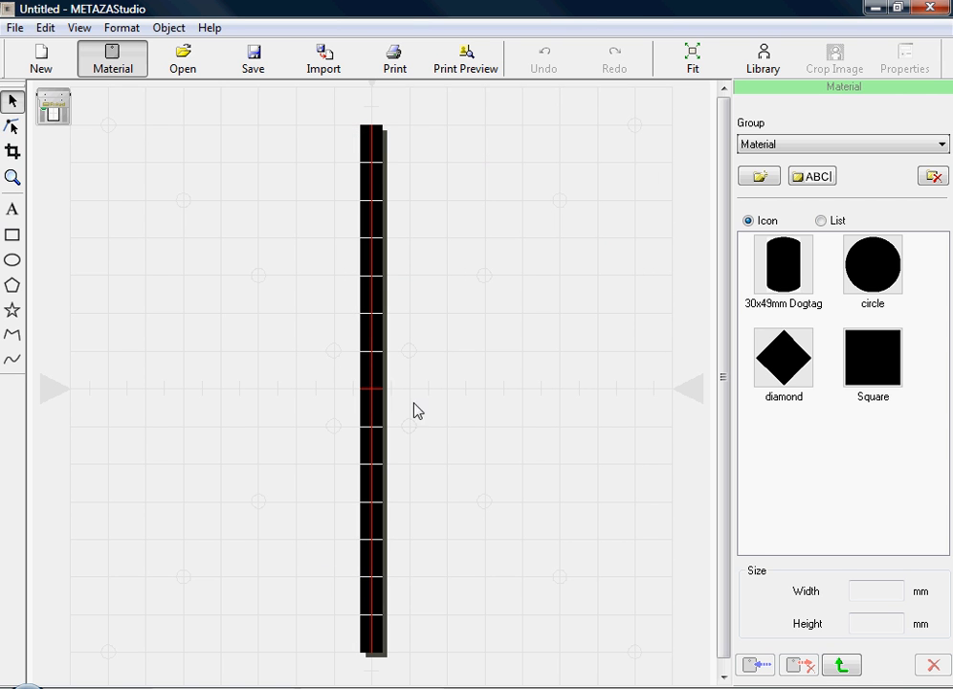
Switch the Roland MPX-80 print orientation to landscape and confirm the setup
left_click(15, 26)
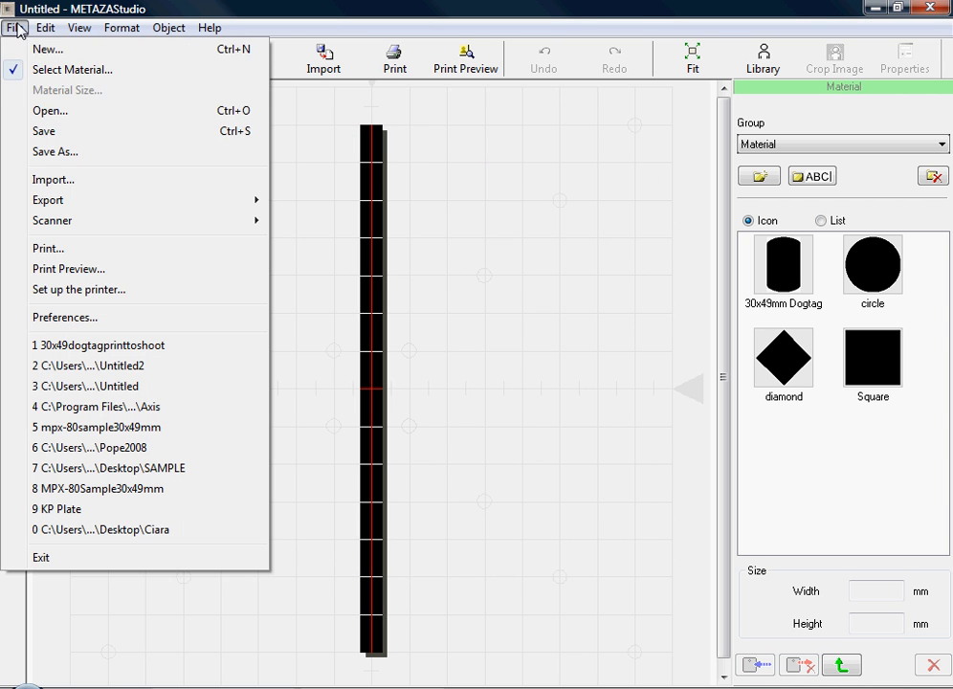
mouse_move(78, 289)
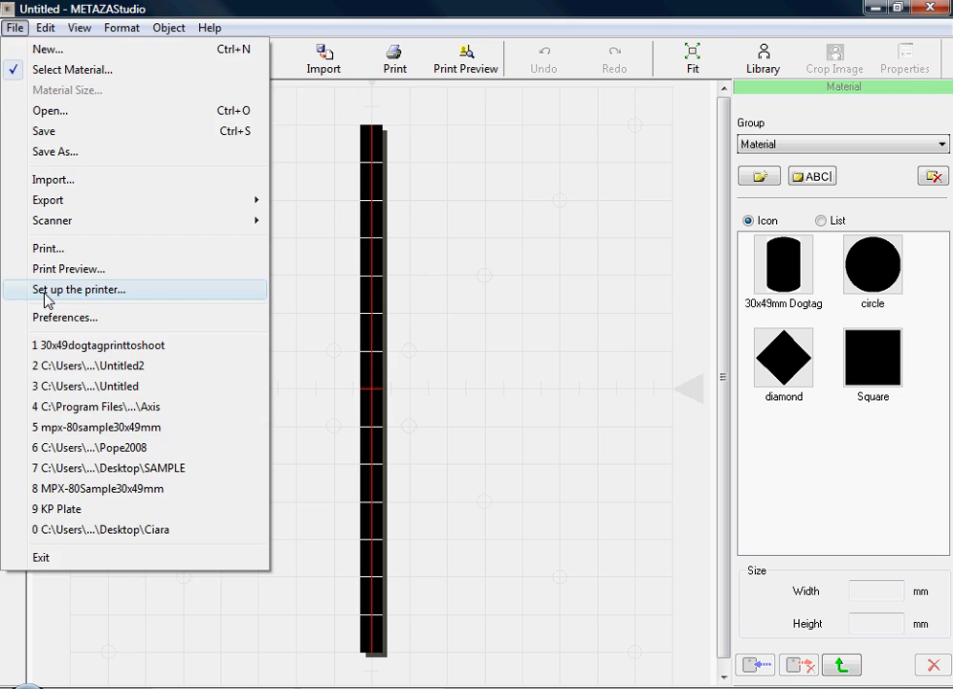
left_click(81, 289)
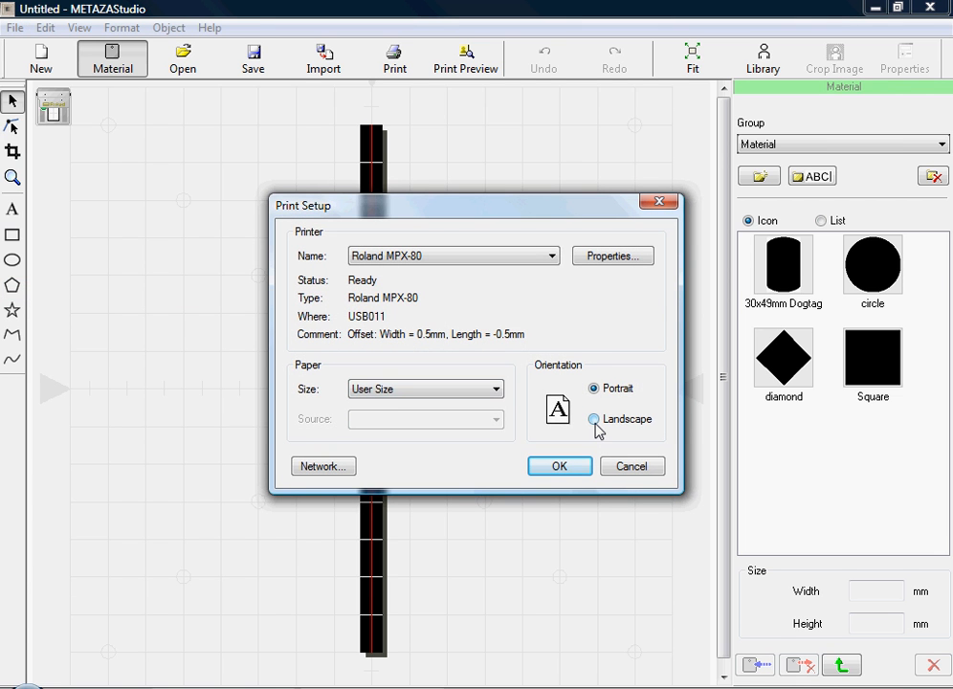
left_click(594, 419)
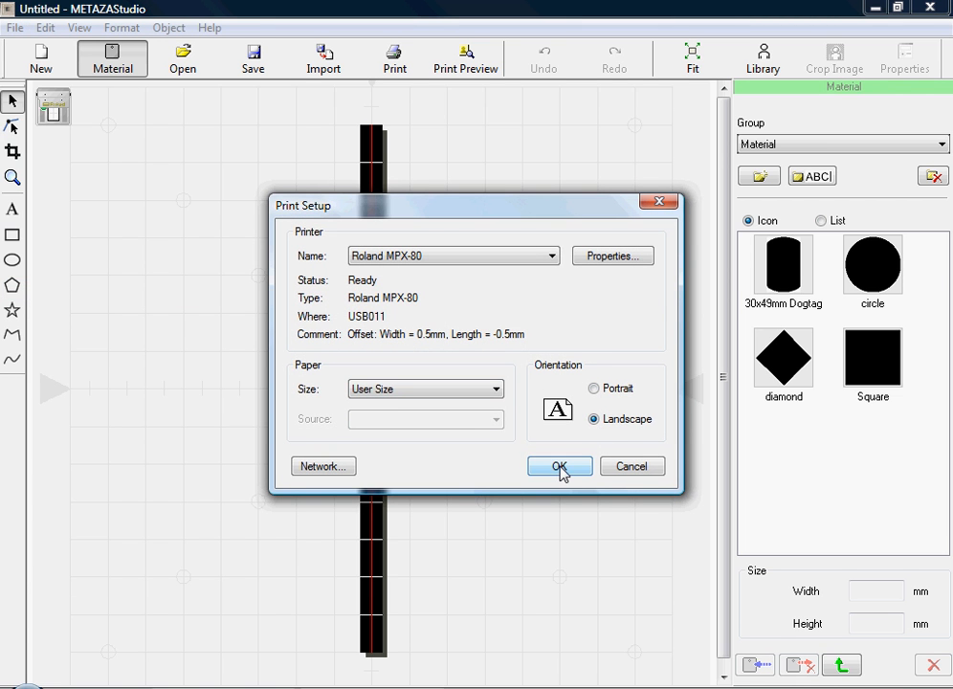
left_click(559, 466)
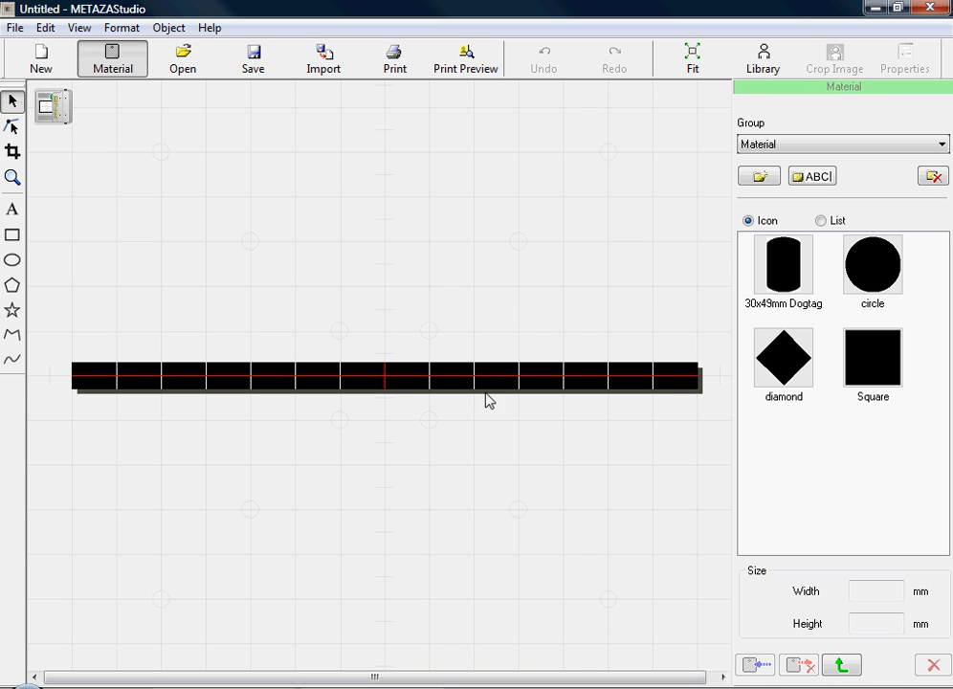
mouse_move(332, 191)
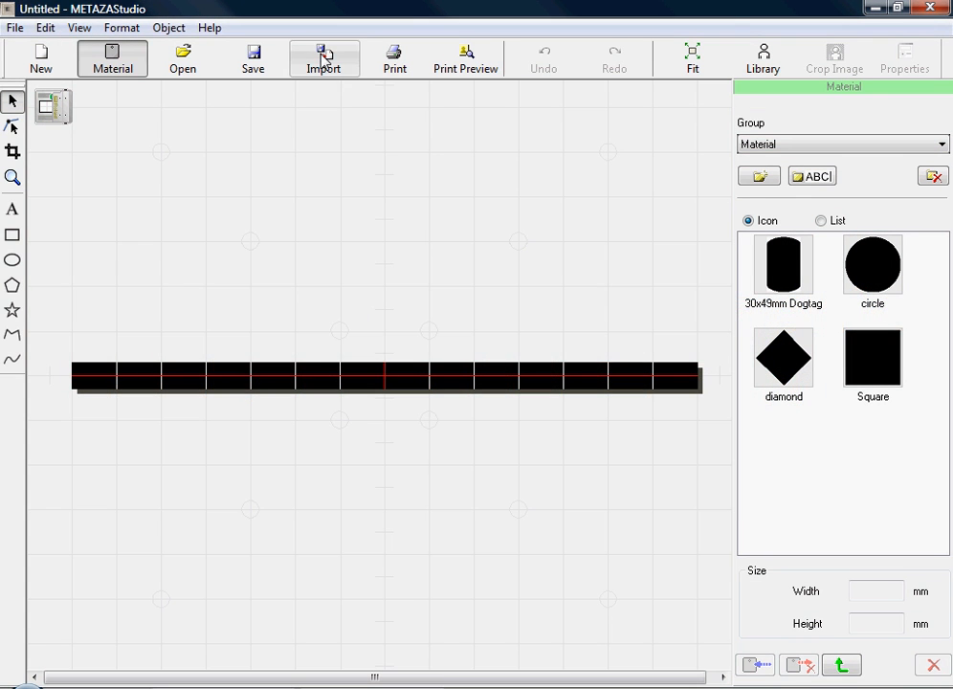
Import the Roland logo Illustrator EPS file from the MPX VideoShoot folder
left_click(324, 57)
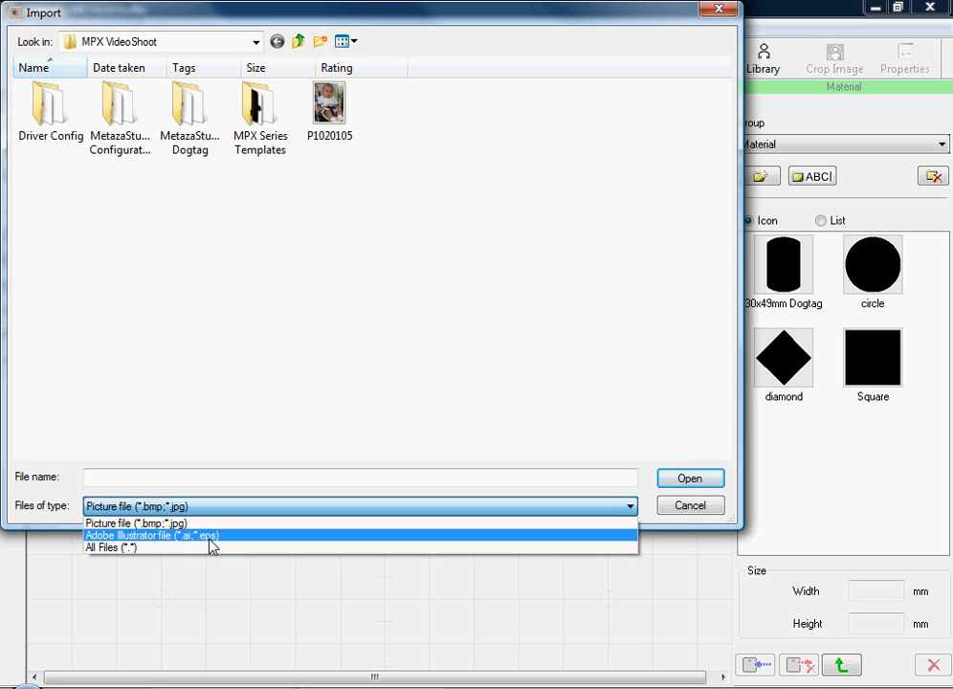
left_click(153, 536)
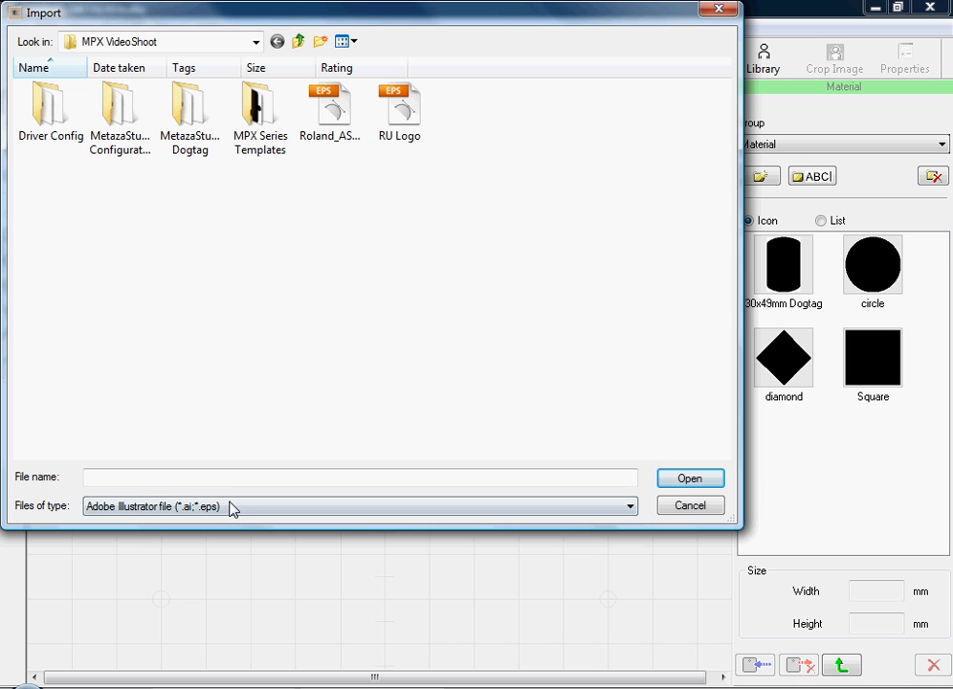
left_click(330, 105)
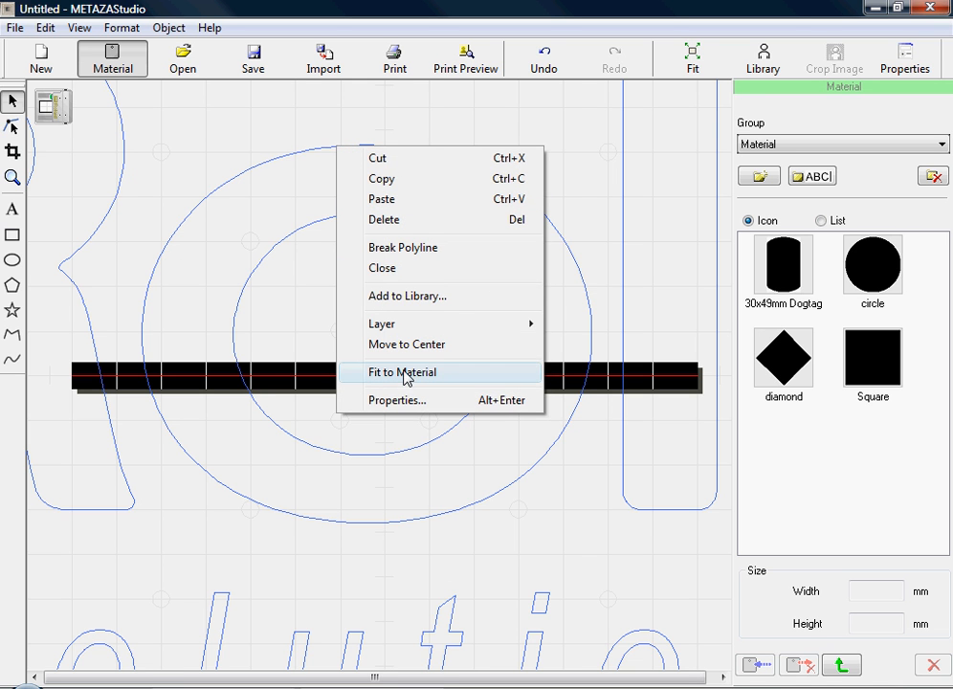
Fit the logo to the material and position it near the middle of the pen barrel
left_click(403, 371)
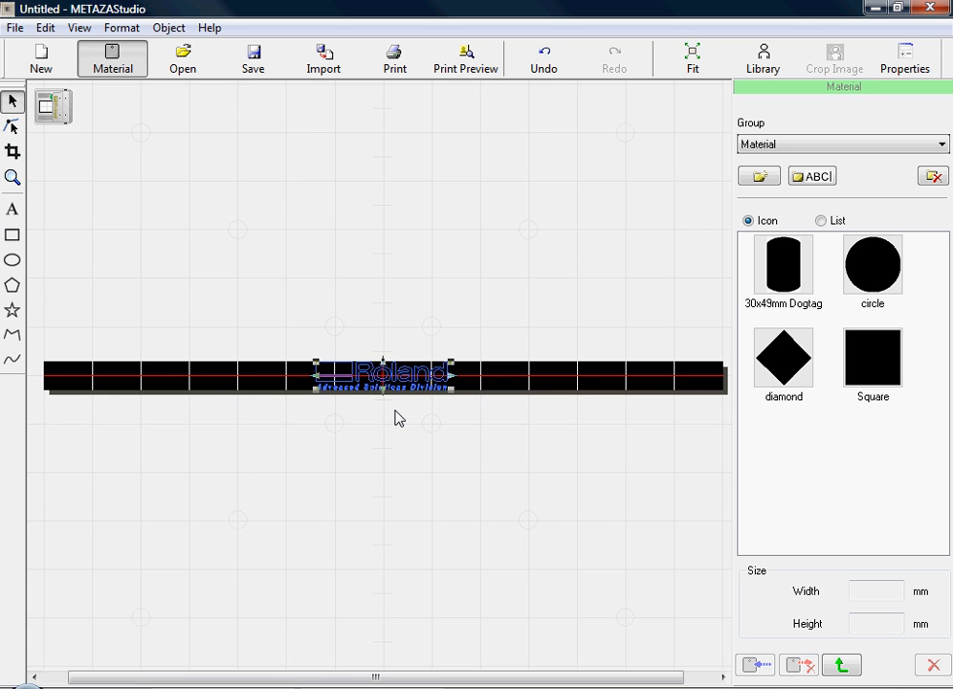
mouse_move(394, 392)
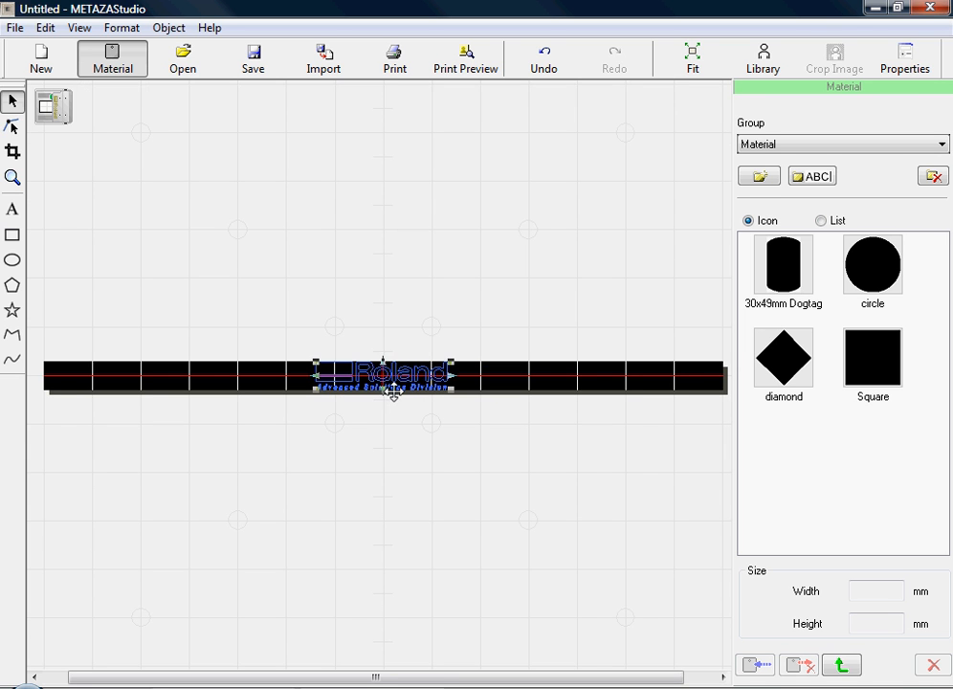
left_click_drag(383, 375, 450, 375)
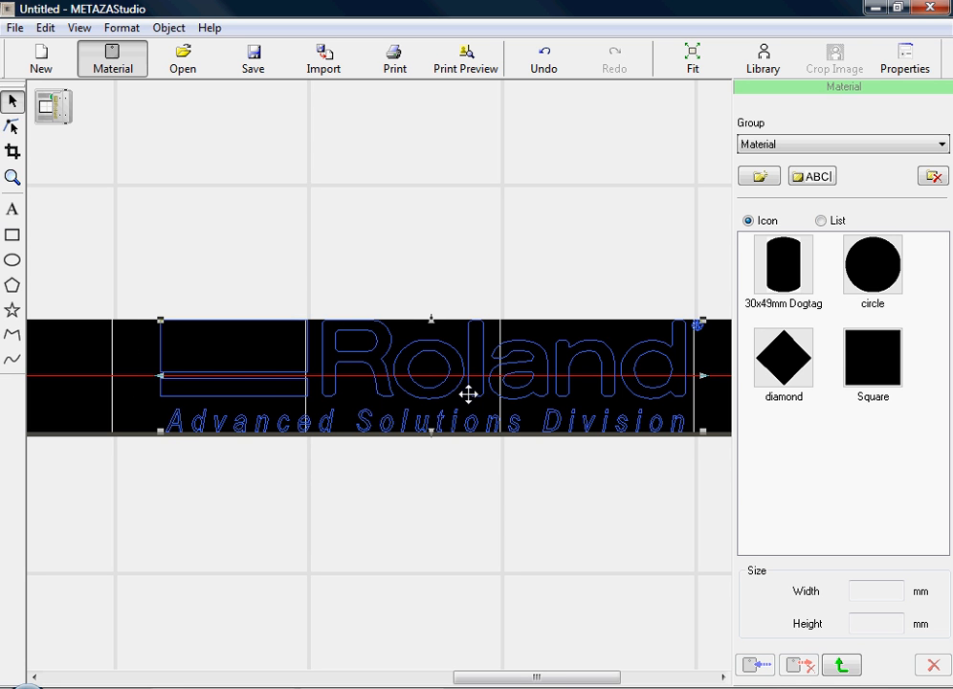
mouse_move(332, 371)
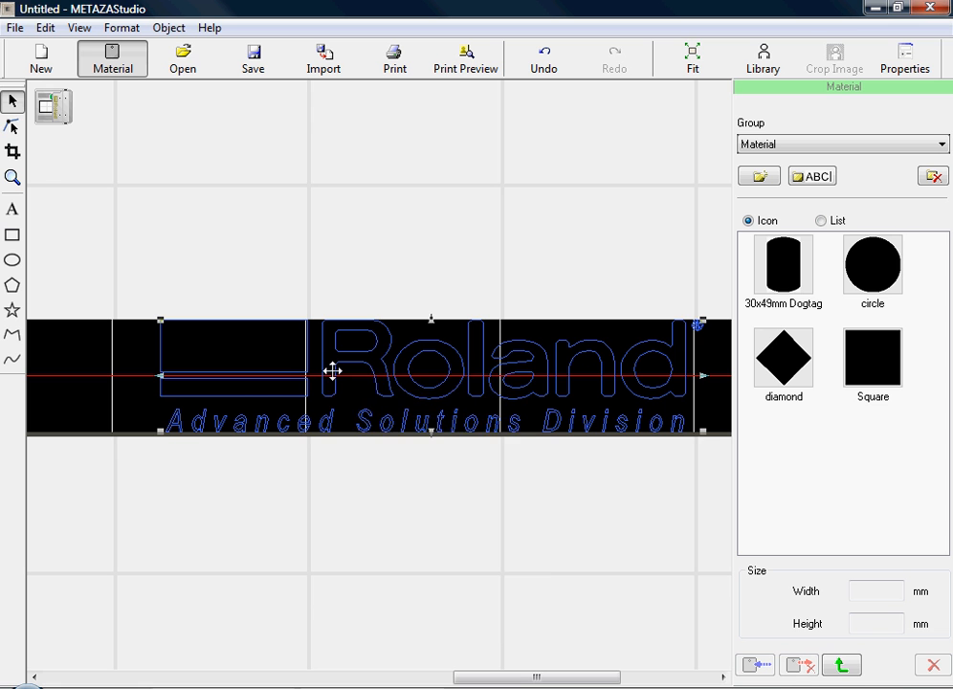
right_click(332, 371)
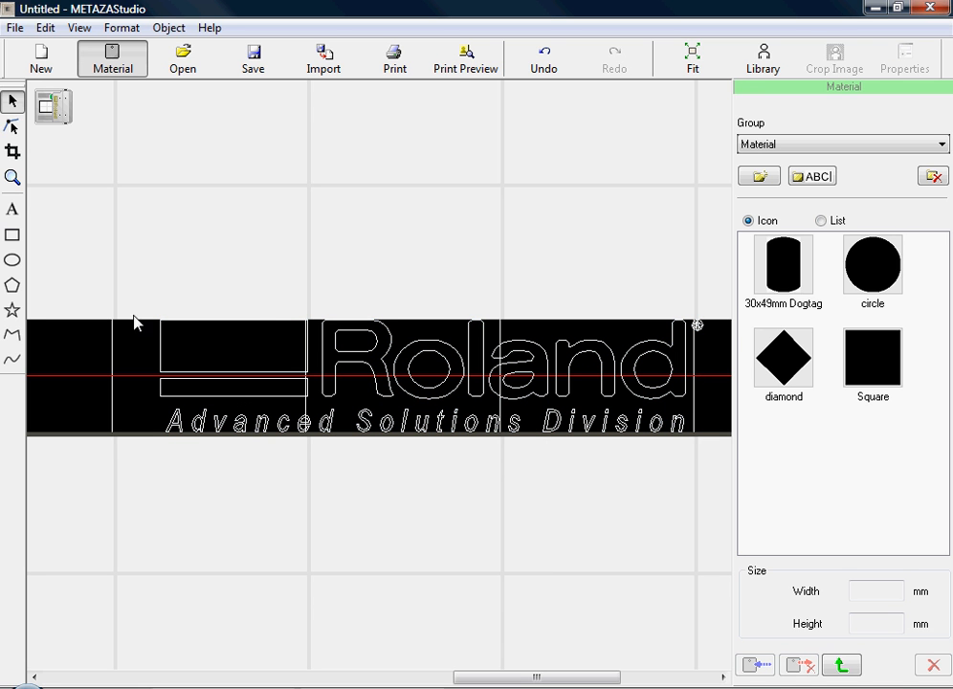
Select the logo symbol and Roland lettering and bring up their properties
left_click_drag(134, 324, 699, 421)
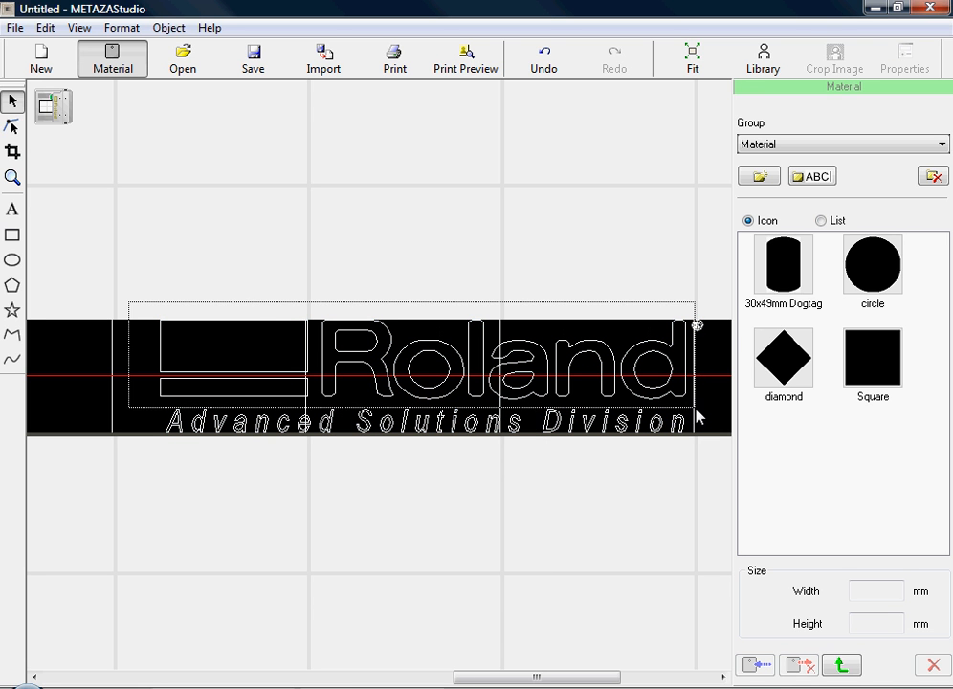
right_click(531, 397)
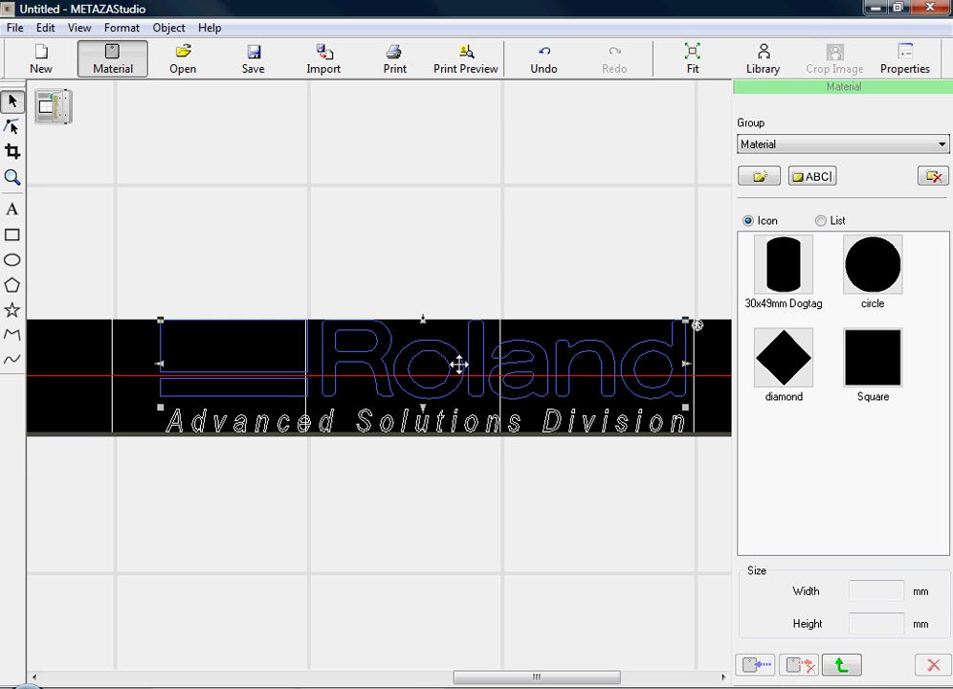
right_click(459, 366)
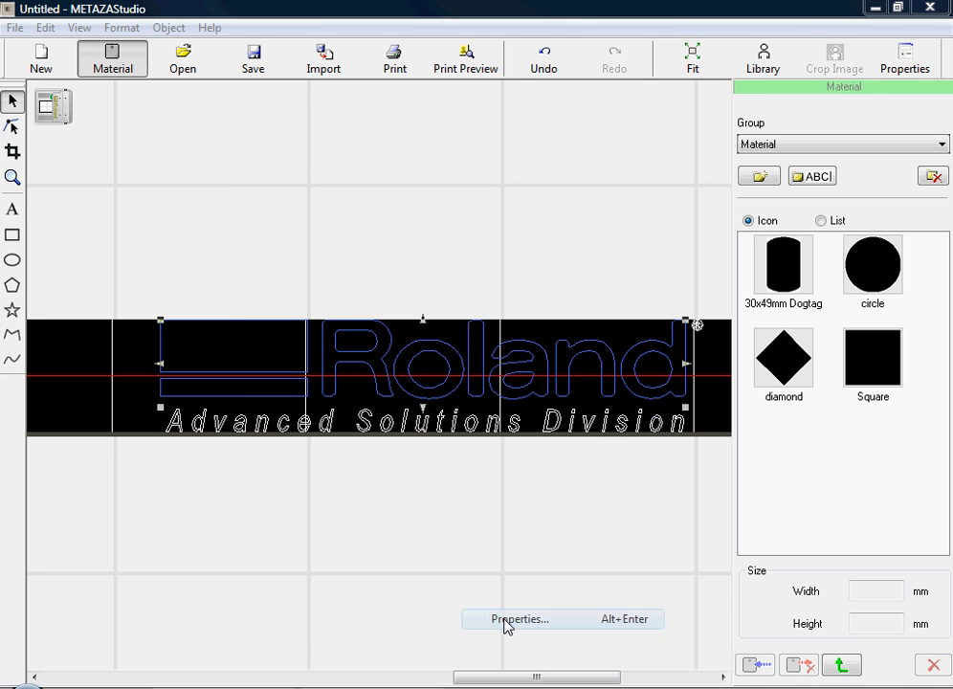
left_click(520, 619)
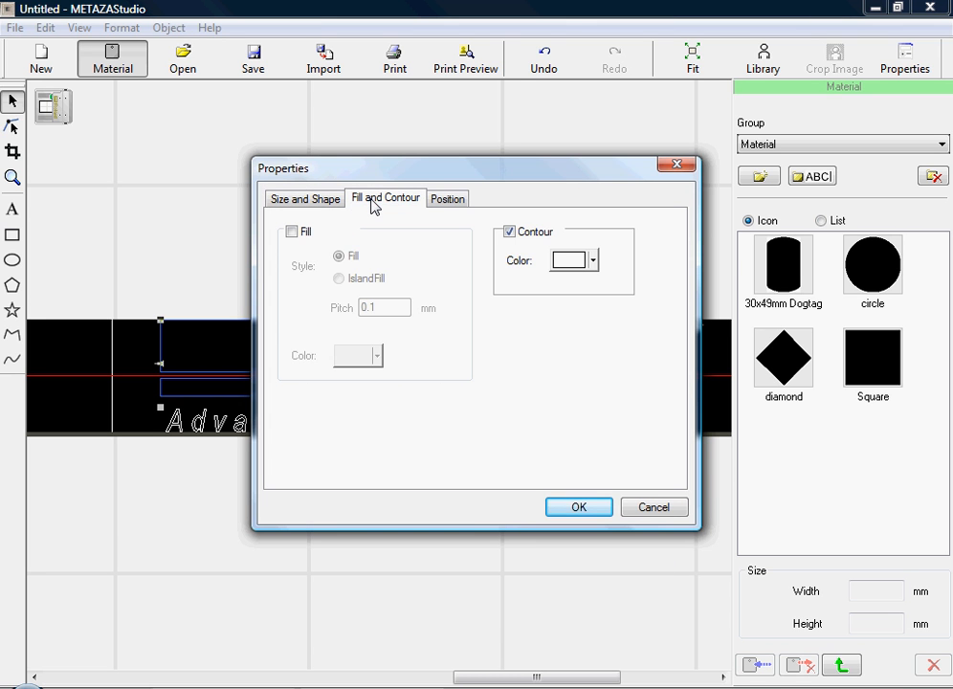
Apply an IslandFill at 0.05 mm pitch to the selected logo parts
left_click(293, 232)
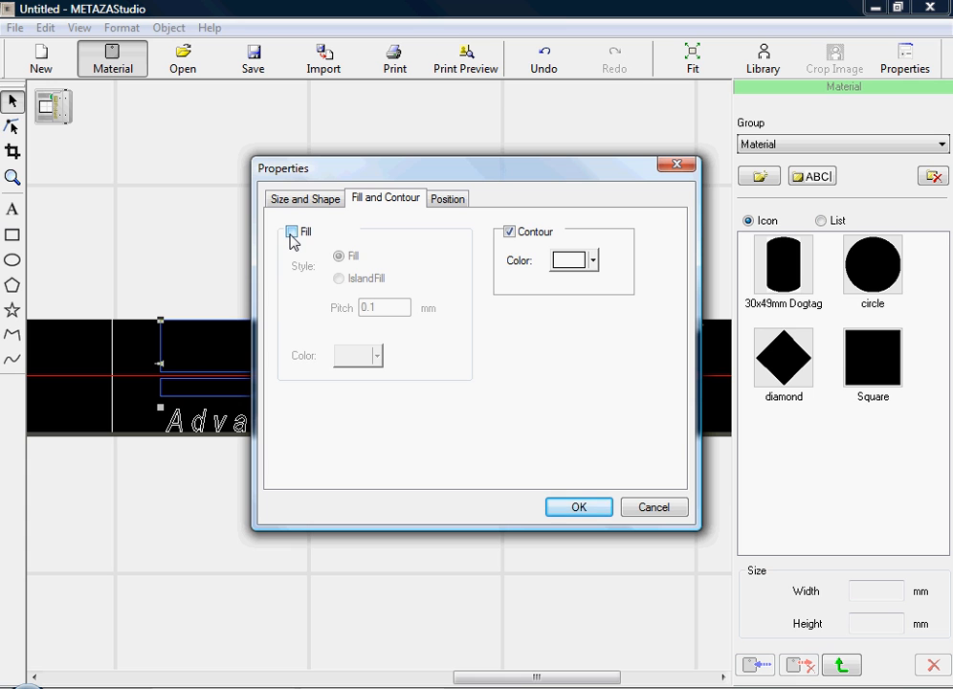
left_click(292, 231)
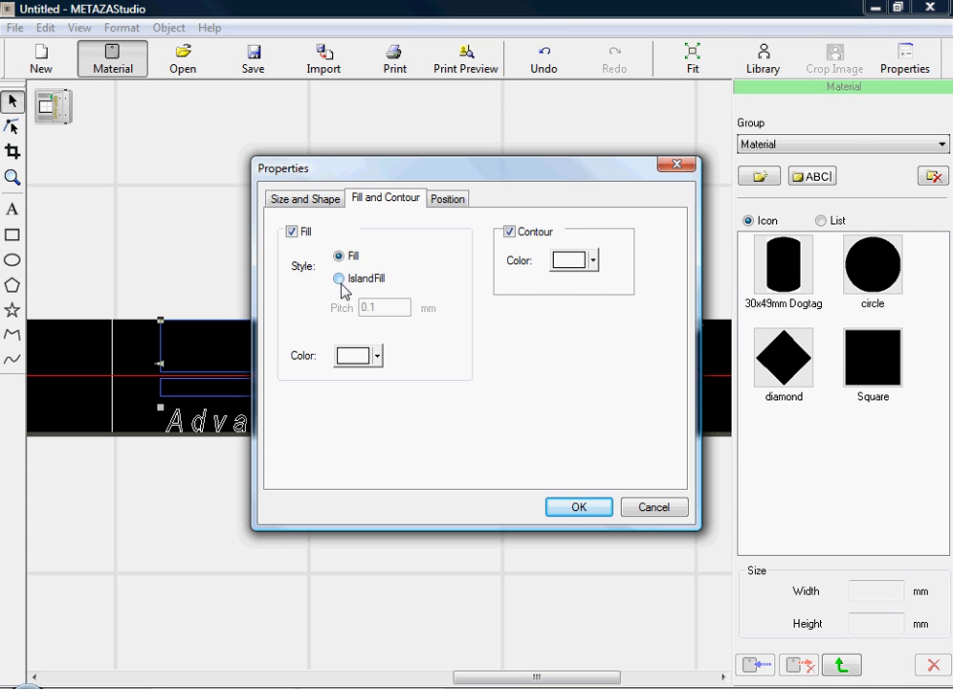
left_click(338, 278)
type("0.05")
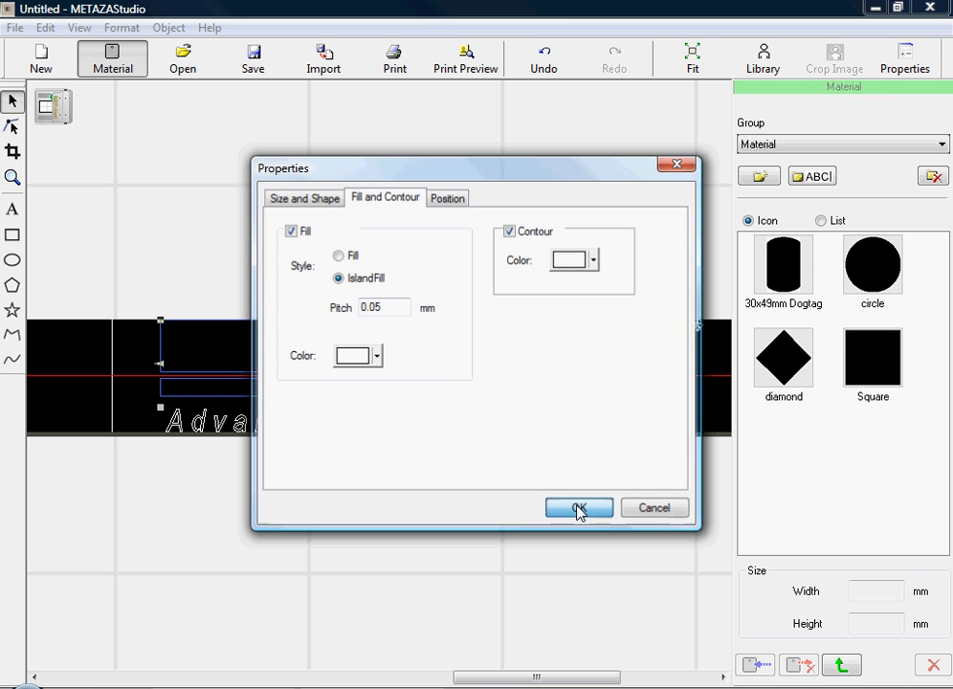
left_click(578, 509)
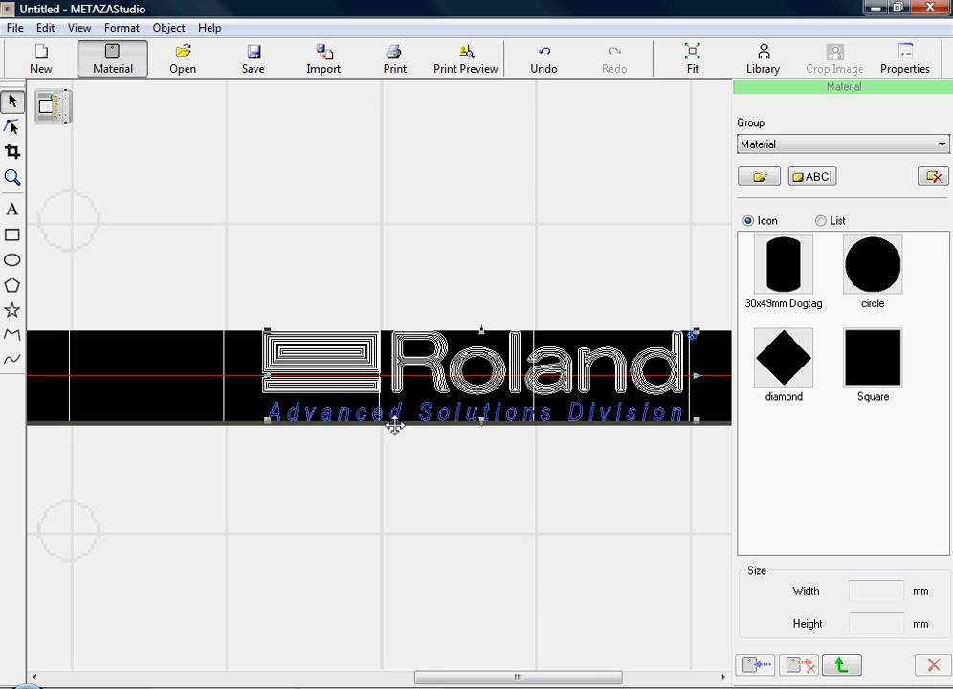
Confirm the Advanced Solutions Division tagline as contour only with no fill
right_click(396, 426)
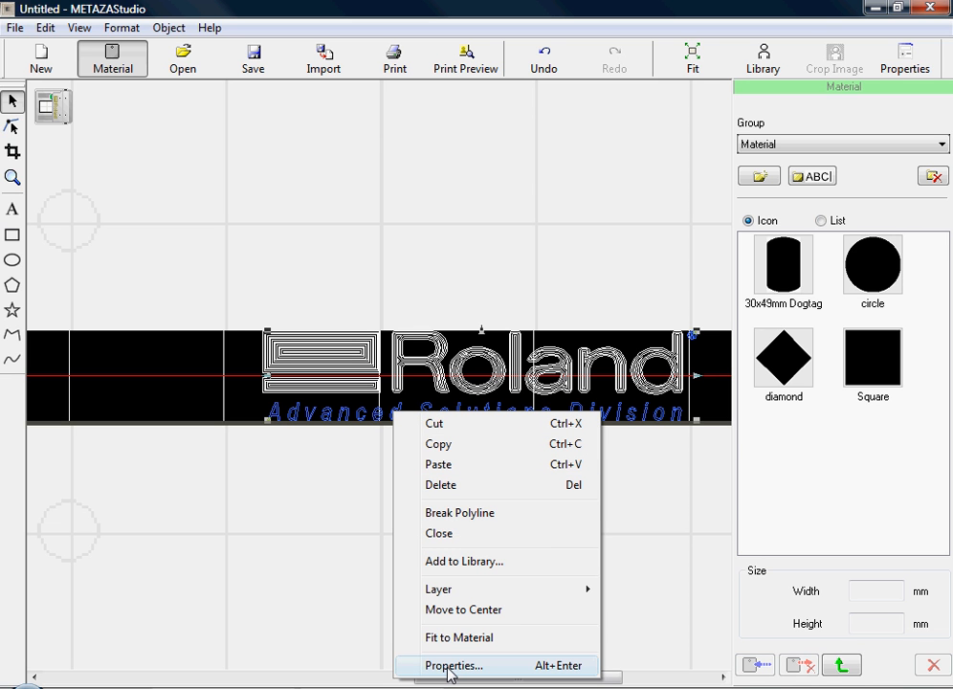
left_click(453, 665)
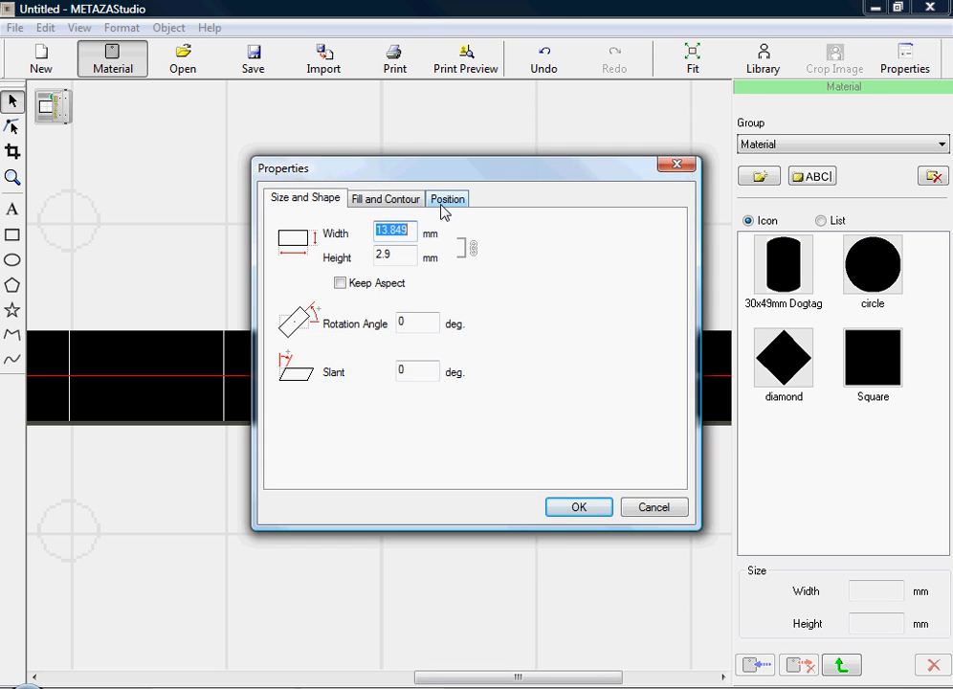
left_click(386, 198)
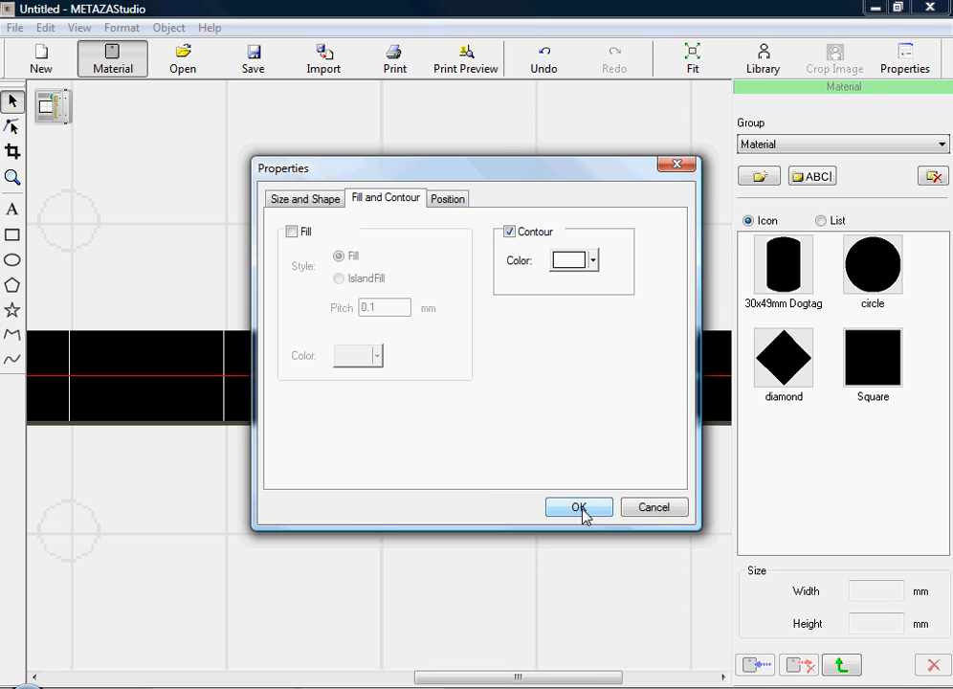
left_click(578, 508)
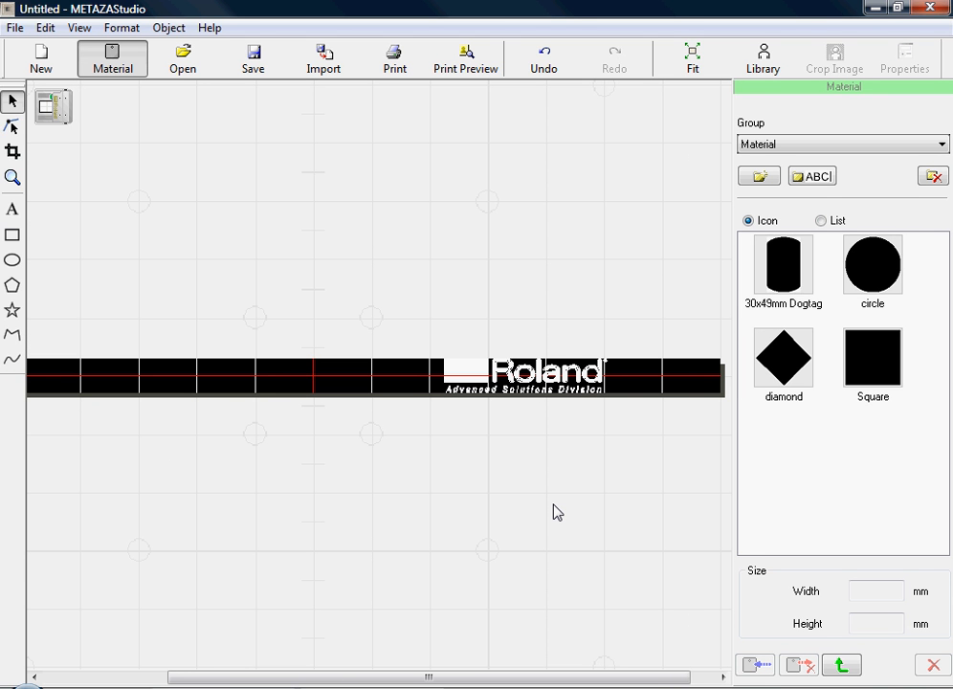
mouse_move(533, 496)
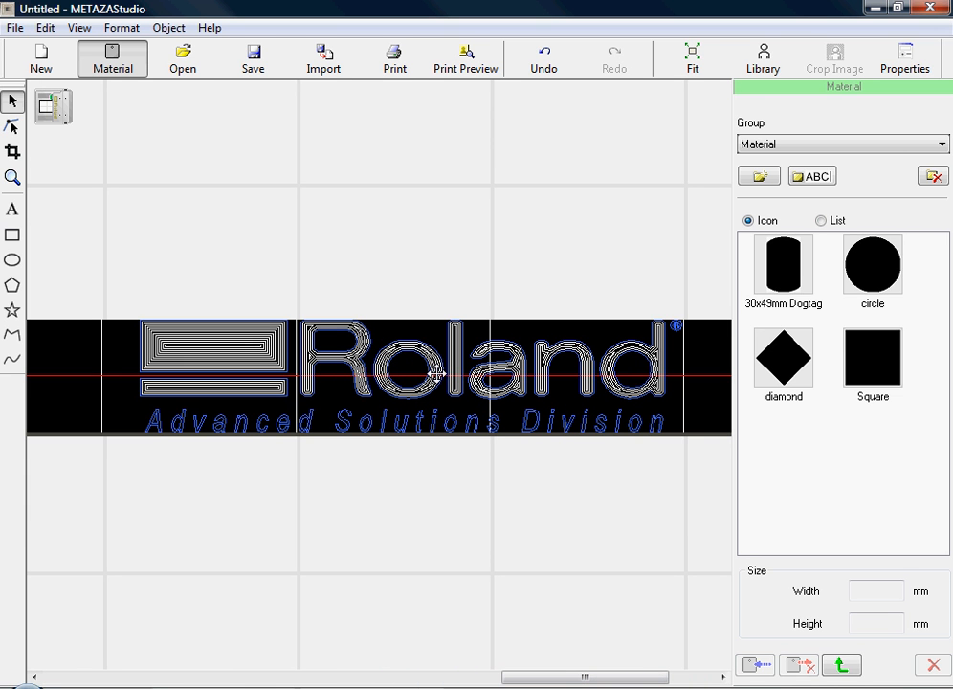
mouse_move(452, 185)
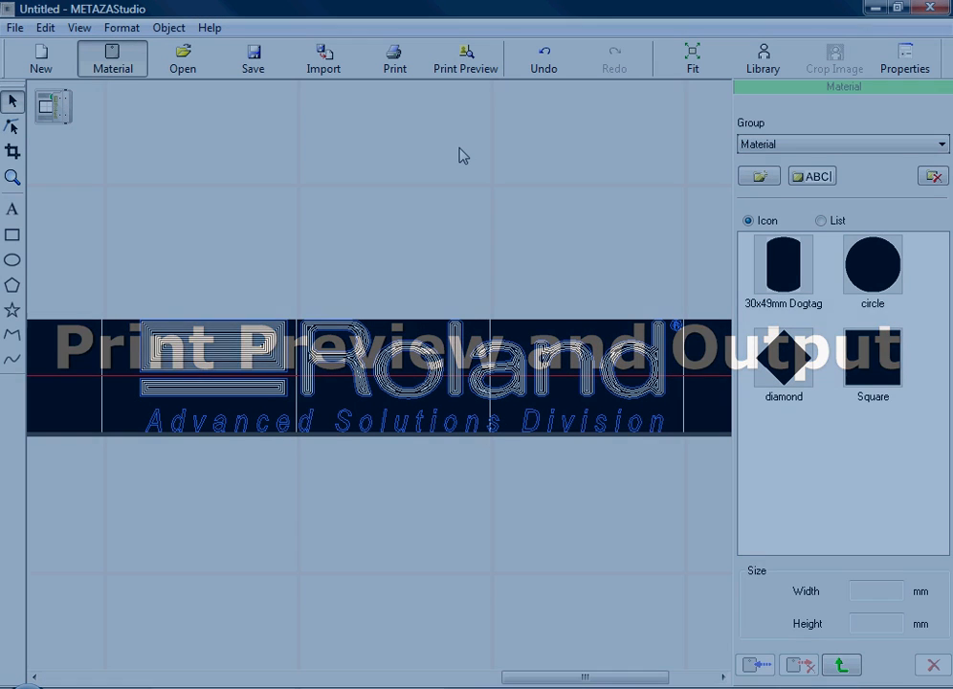
Show the print preview of the logo on the silver pen barrel
left_click(465, 58)
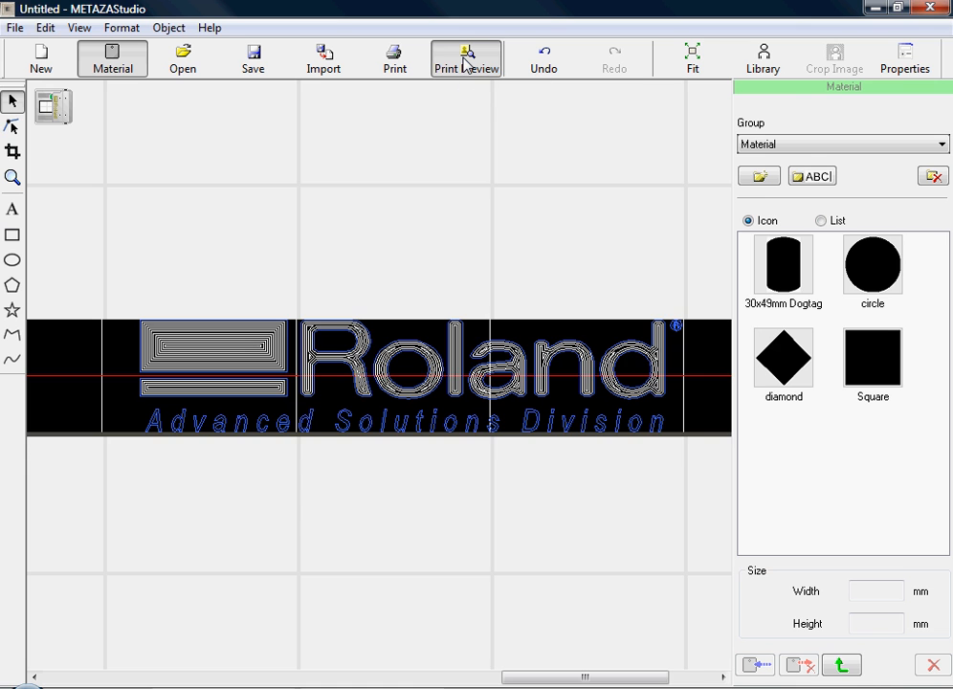
left_click(466, 58)
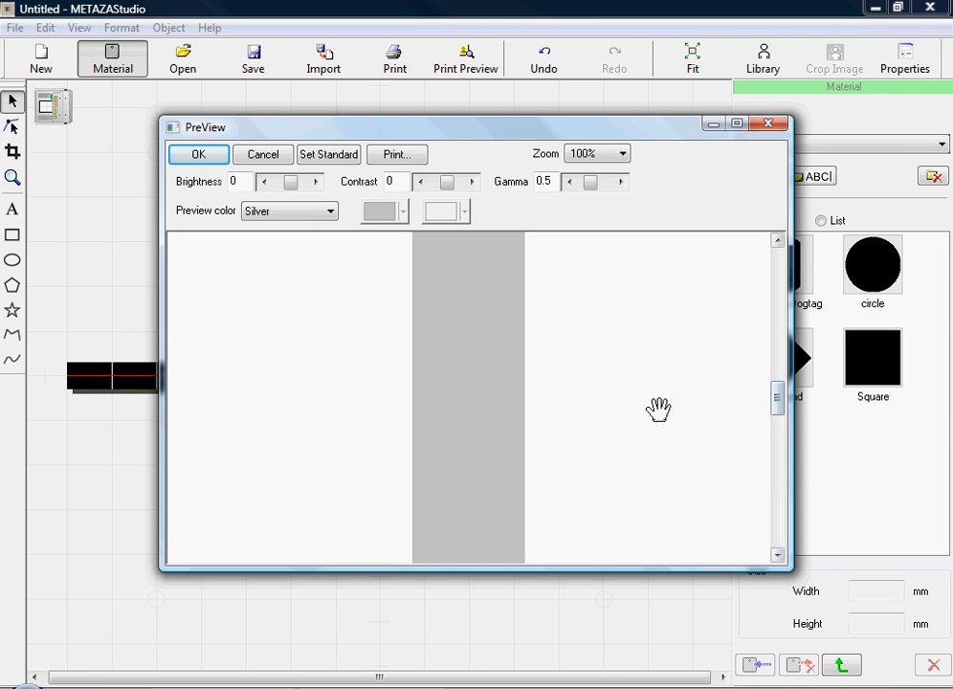
mouse_move(491, 307)
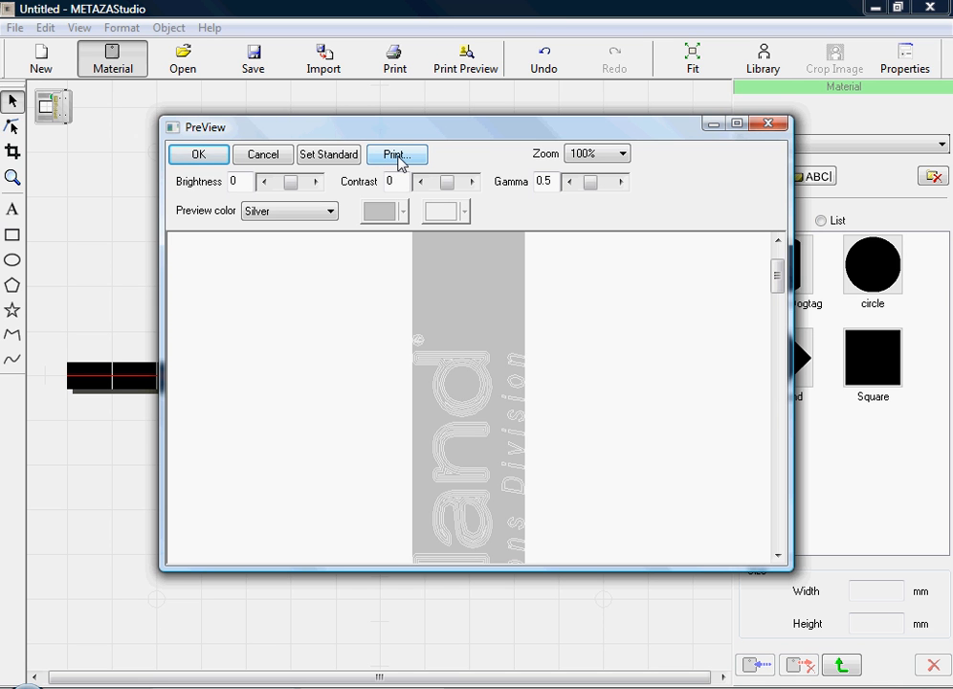
Start printing to the Roland MPX-80 with image correction set to Aluminium material, Photo mode
left_click(396, 154)
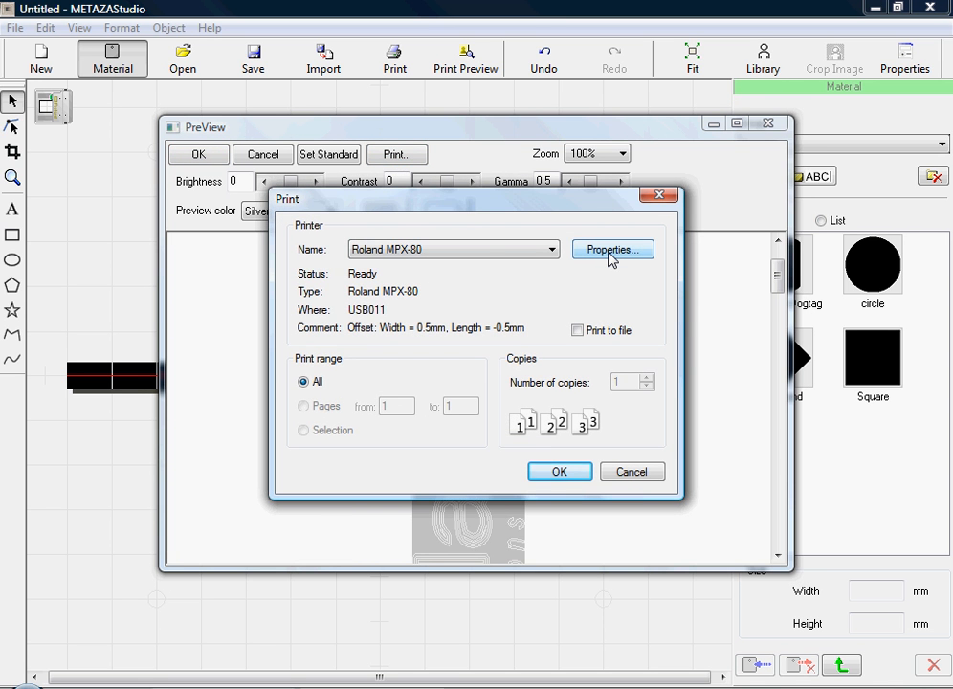
left_click(611, 248)
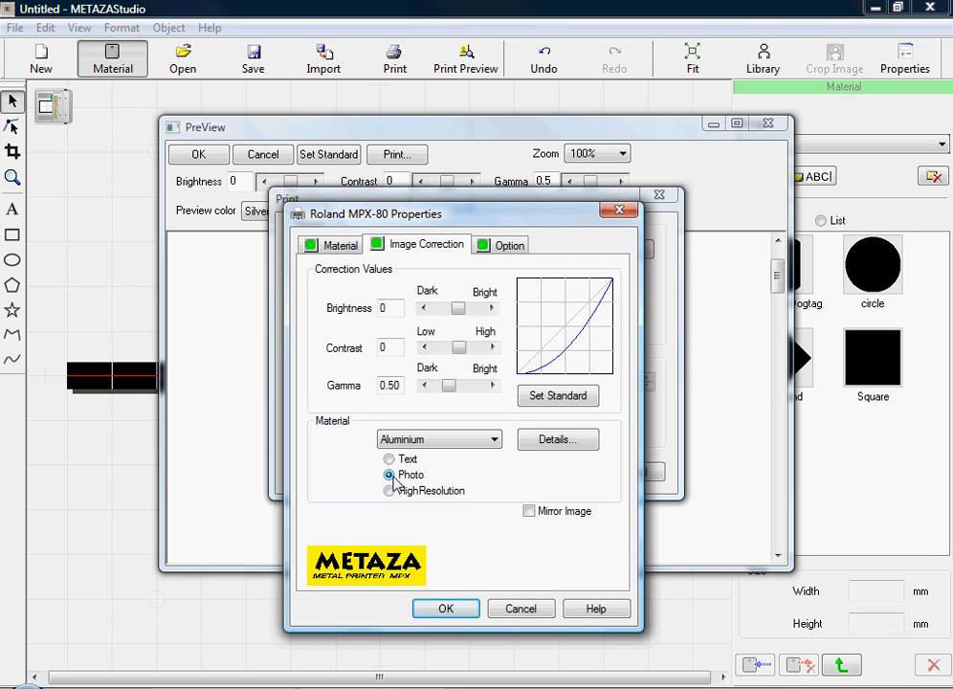
left_click(445, 608)
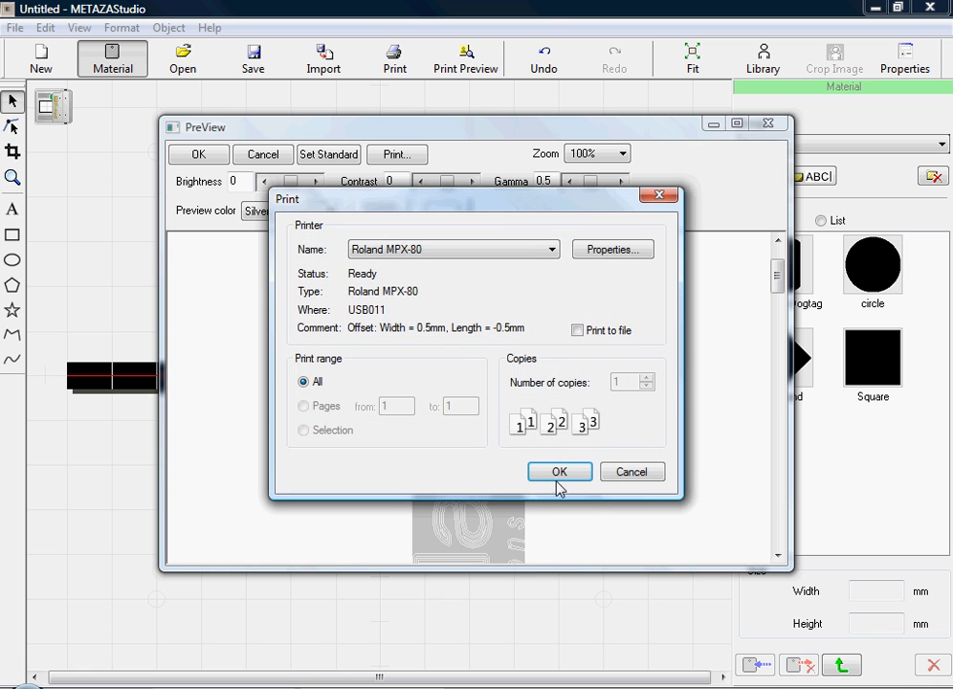